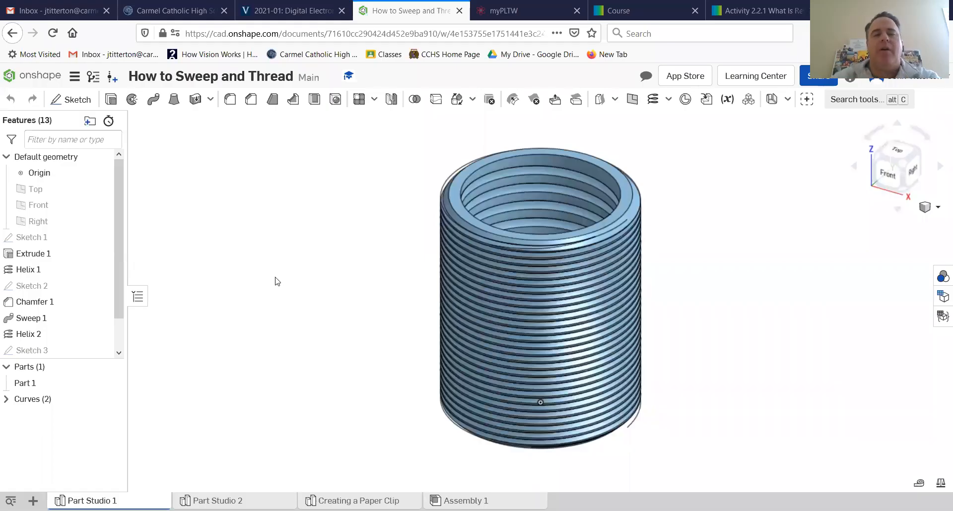
{"action": "mouse_move", "coordinate": [273, 241]}
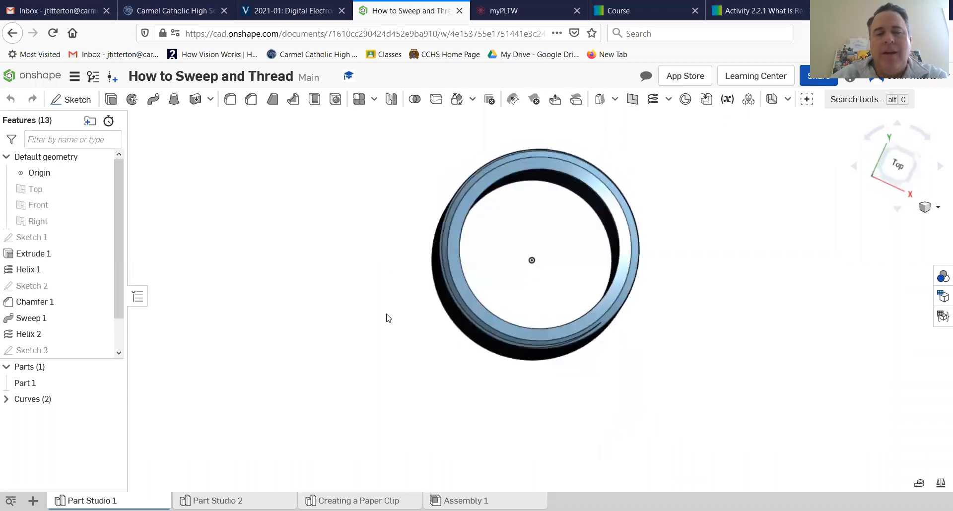
- Orbit the finished threaded cylinder to inspect its top and the threads from the side
{"action": "left_click_drag", "start_coordinate": [531, 260], "coordinate": [423, 234]}
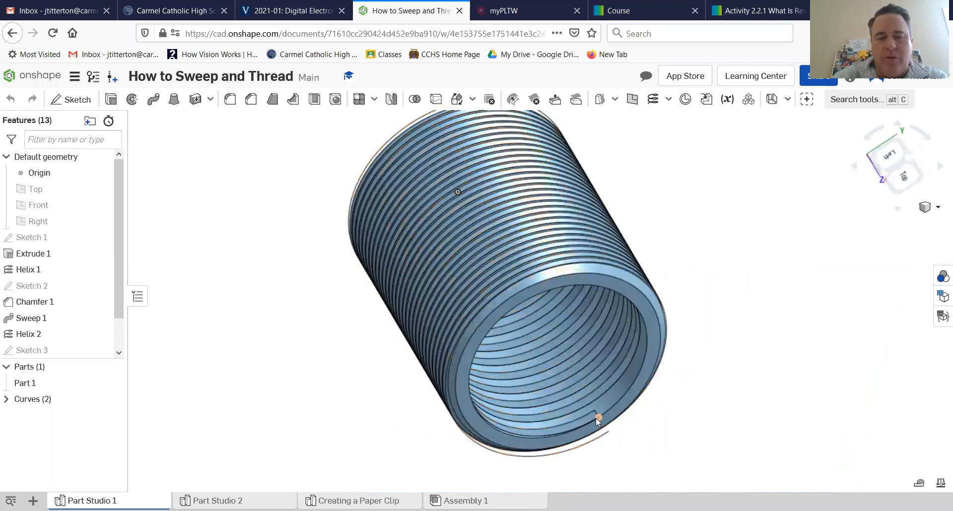
{"action": "left_click_drag", "start_coordinate": [596, 422], "coordinate": [545, 419]}
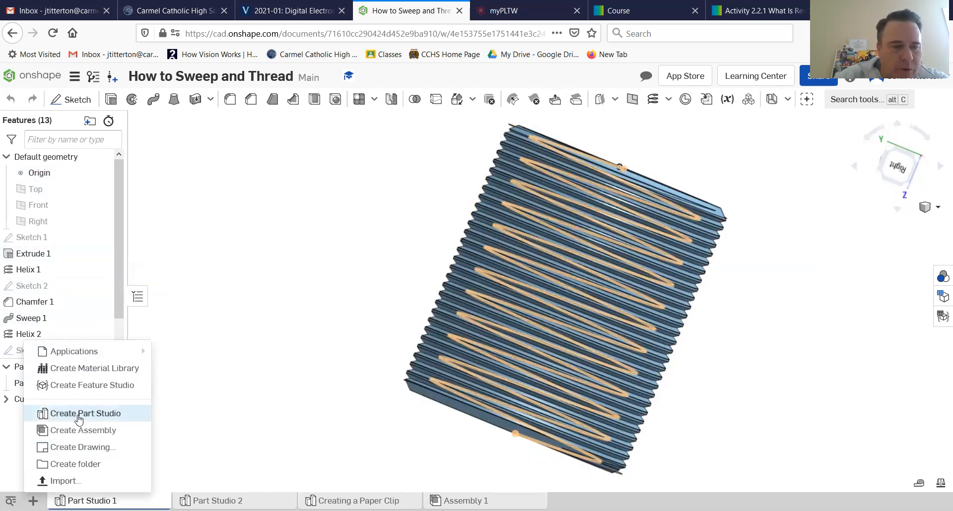
- Add a new Part Studio and switch to the empty Part Studio 3 tab
{"action": "left_click", "coordinate": [84, 414]}
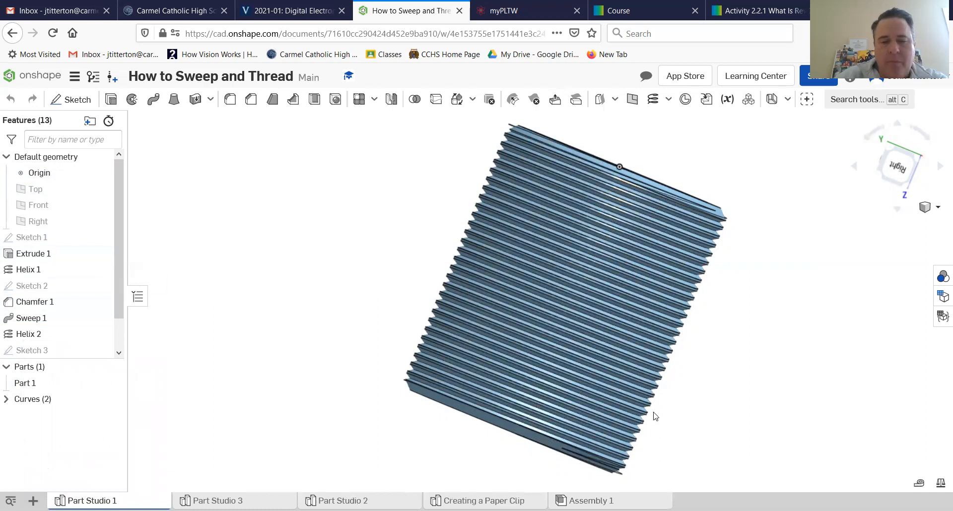
{"action": "left_click", "coordinate": [219, 500]}
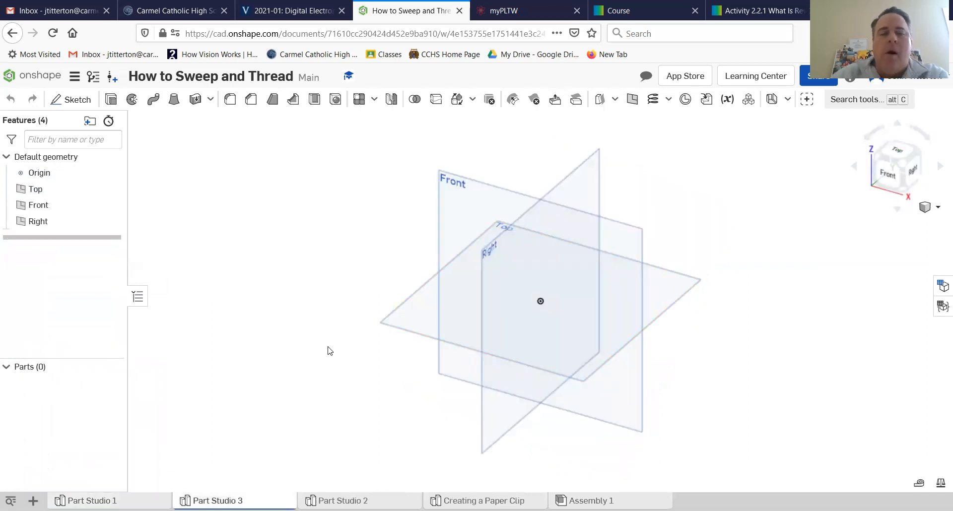
{"action": "mouse_move", "coordinate": [400, 463]}
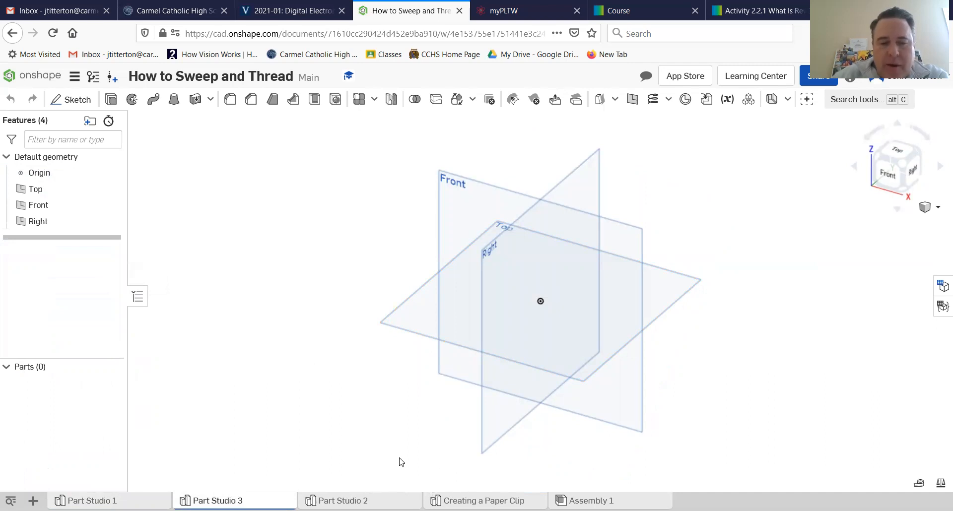
{"action": "mouse_move", "coordinate": [332, 312]}
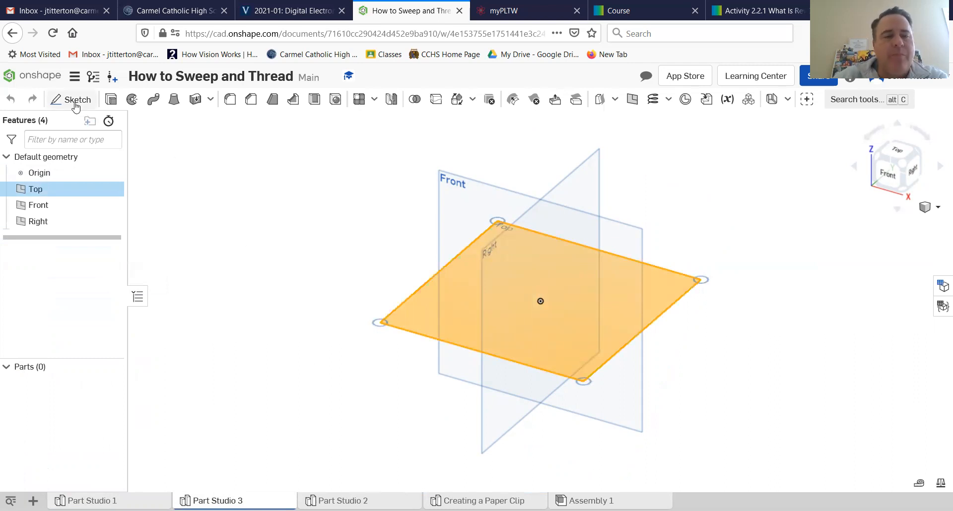
- Sketch two origin-centred circles on the Top plane, Ø6 inner with a 1 offset
{"action": "left_click", "coordinate": [78, 99]}
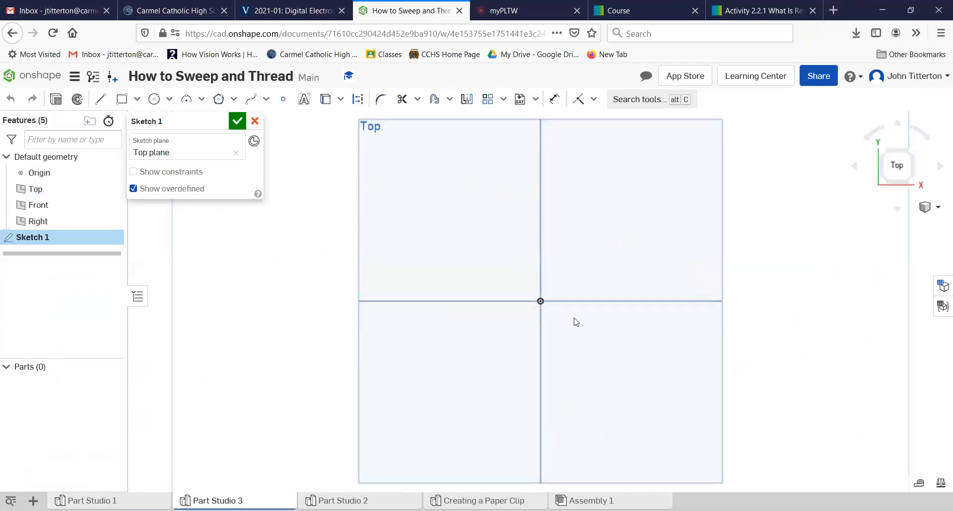
{"action": "left_click", "coordinate": [154, 98]}
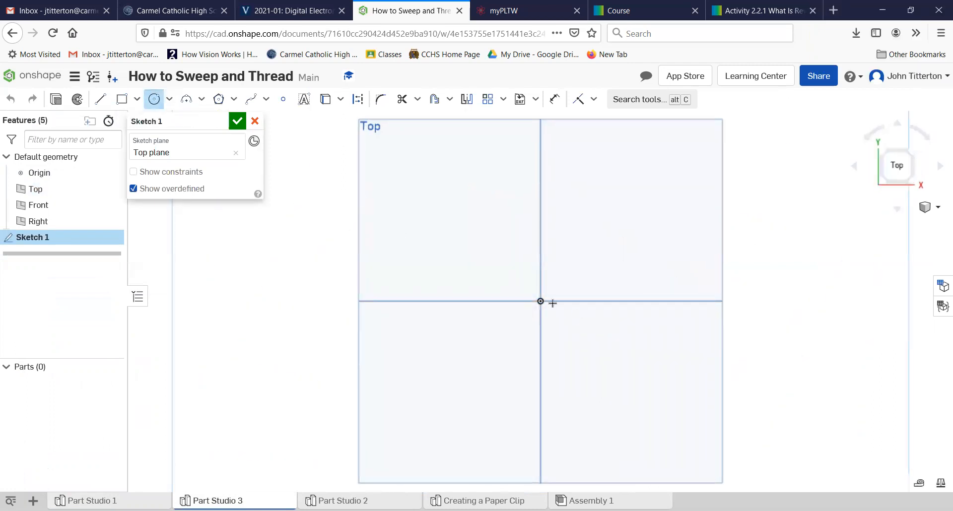
{"action": "left_click_drag", "start_coordinate": [541, 301], "coordinate": [635, 322]}
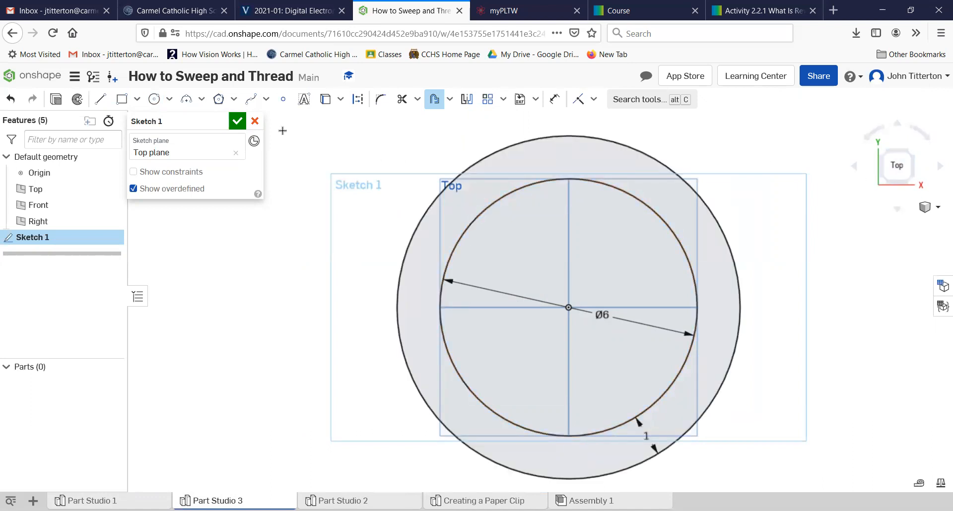
{"action": "left_click", "coordinate": [237, 121]}
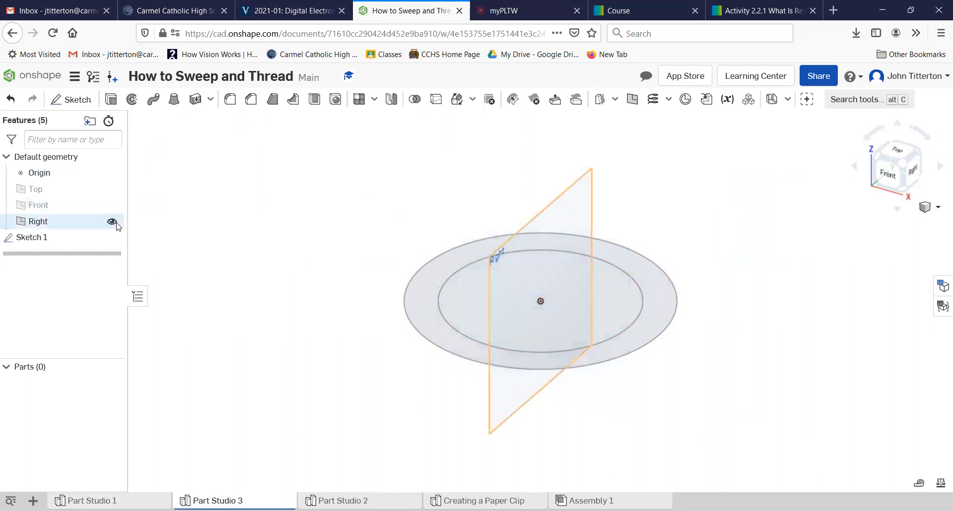
- Extrude the ring between the two circles 10 in into hollow tube Part 1
{"action": "left_click", "coordinate": [112, 221]}
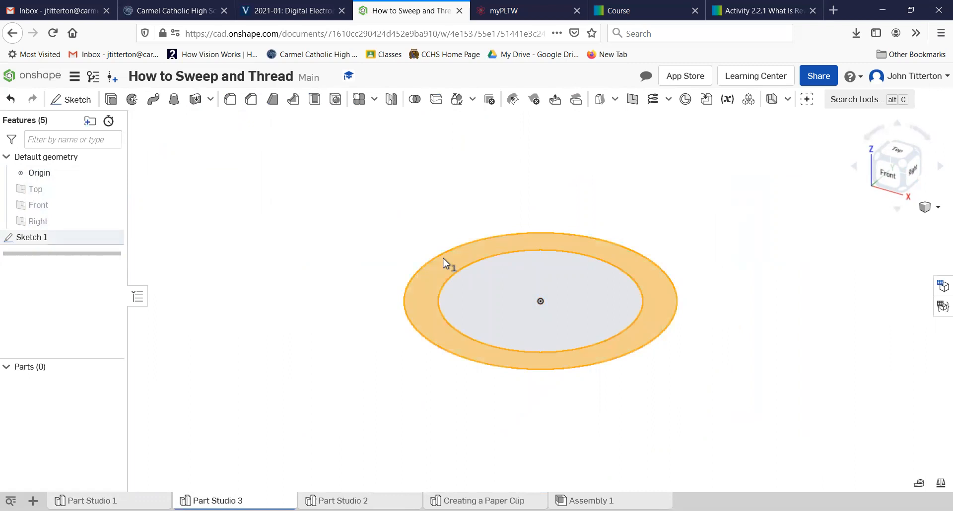
{"action": "mouse_move", "coordinate": [110, 99]}
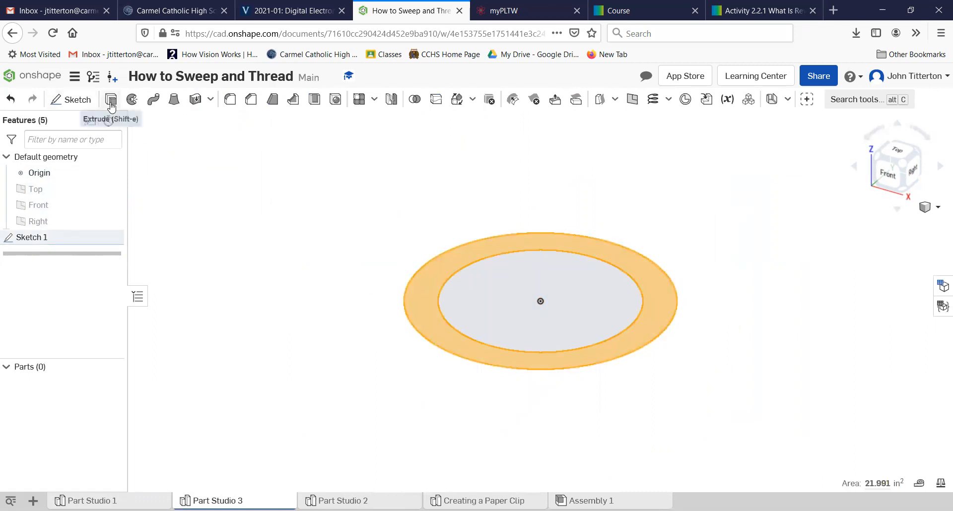
{"action": "left_click", "coordinate": [111, 99]}
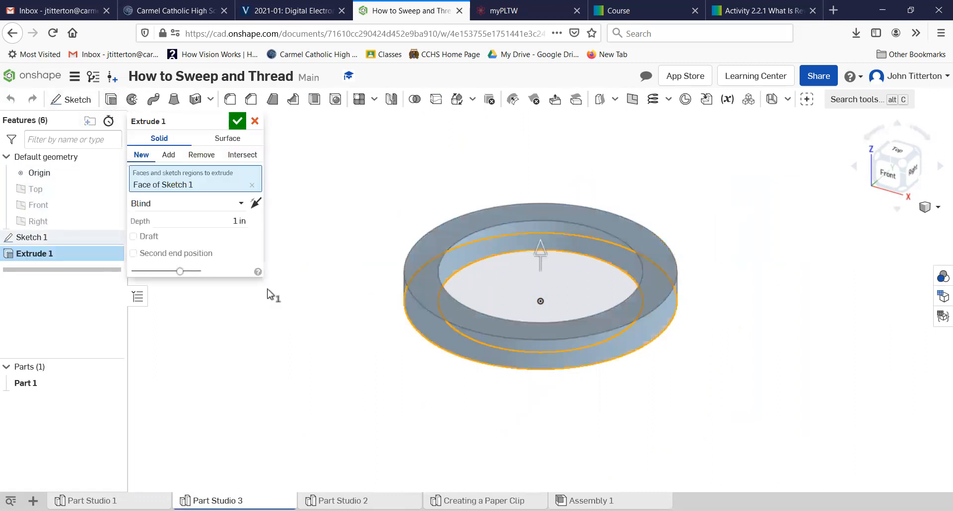
{"action": "left_click", "coordinate": [219, 221]}
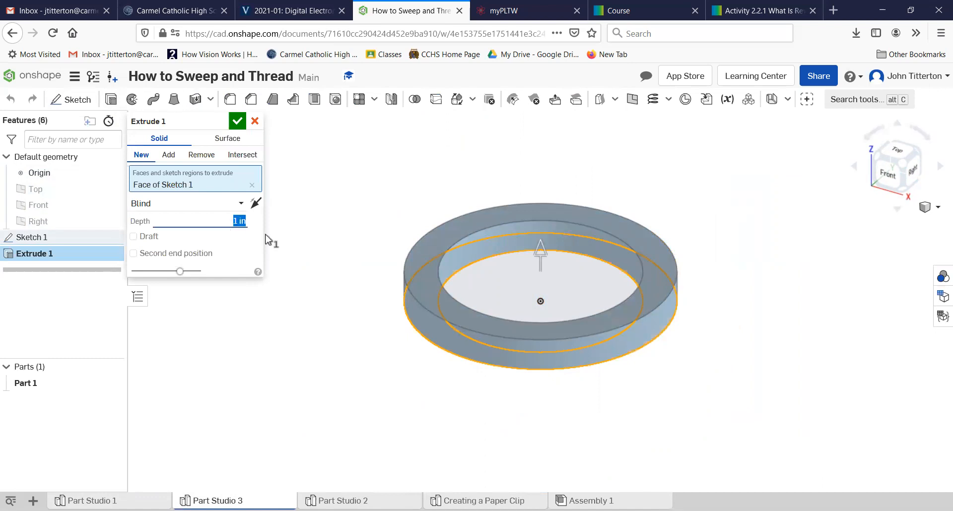
{"action": "type", "text": "10 in"}
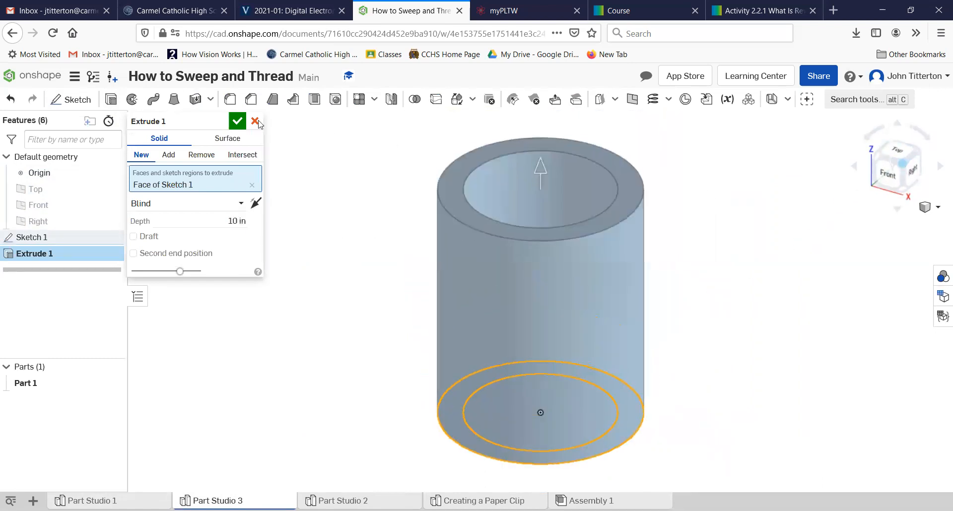
{"action": "left_click", "coordinate": [256, 122]}
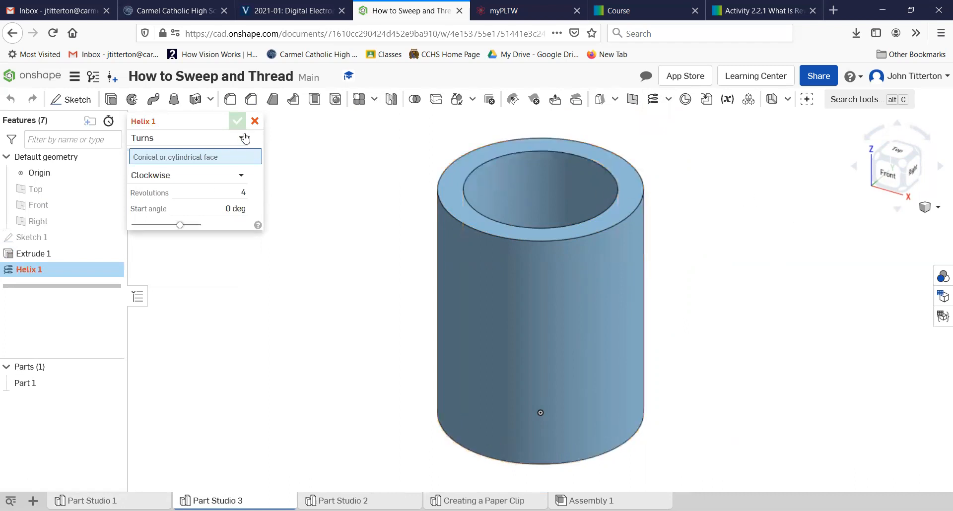
- Define the bore helix by pitch, clockwise, setting the helical pitch to 0.2 in
{"action": "left_click", "coordinate": [189, 138]}
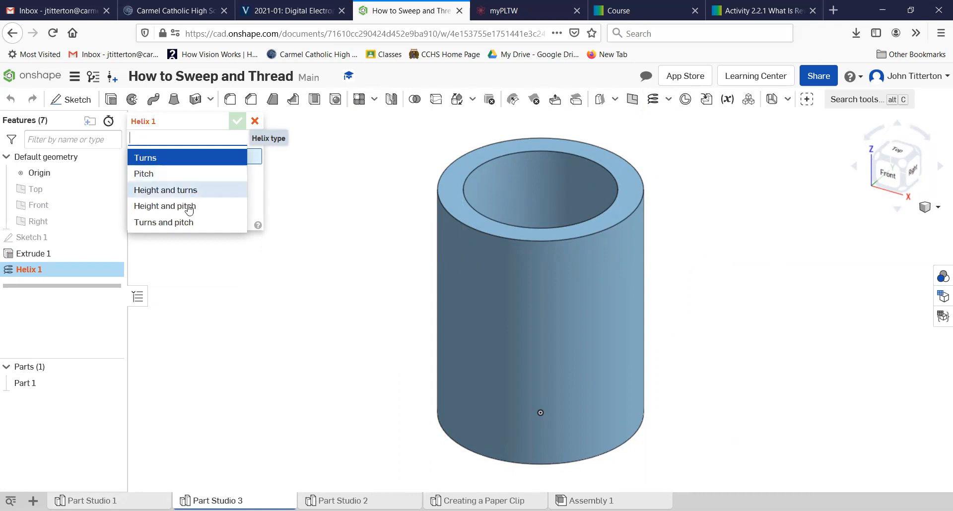
{"action": "left_click", "coordinate": [144, 174]}
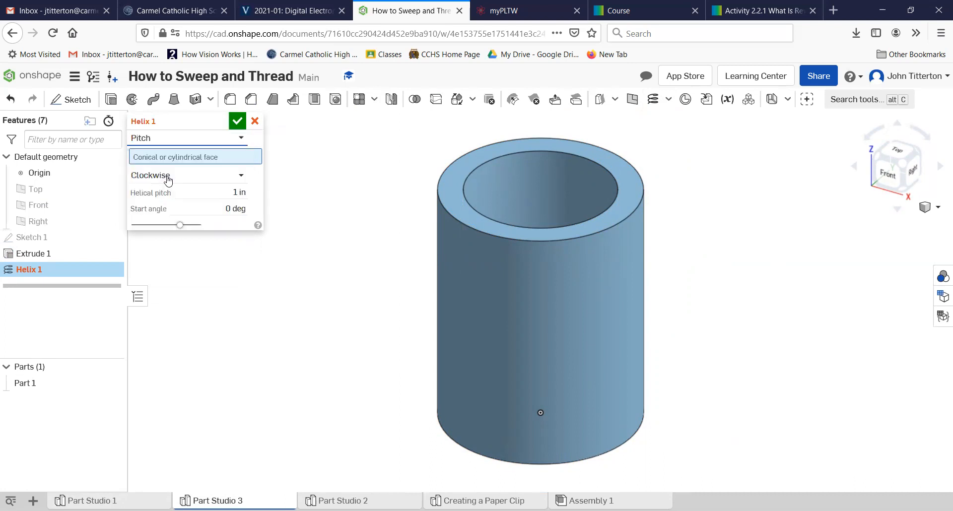
{"action": "mouse_move", "coordinate": [167, 193]}
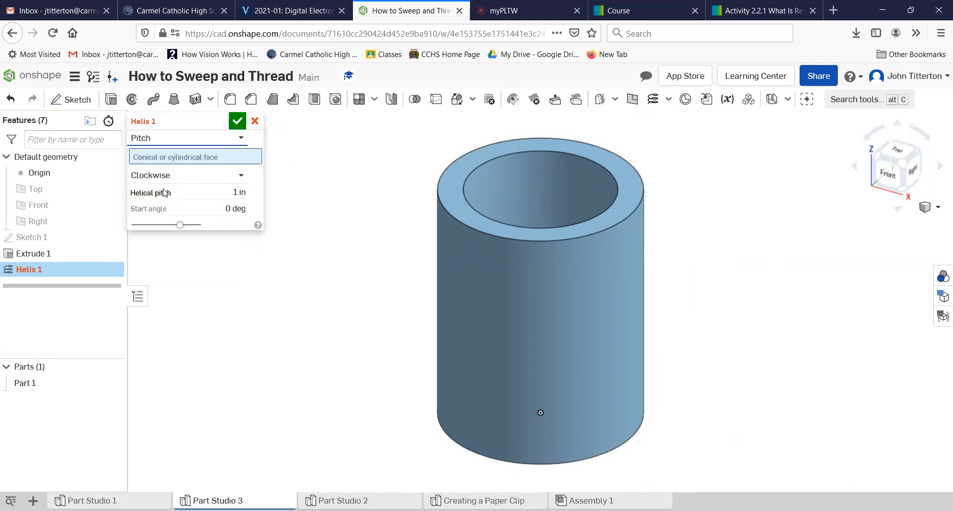
{"action": "mouse_move", "coordinate": [213, 182]}
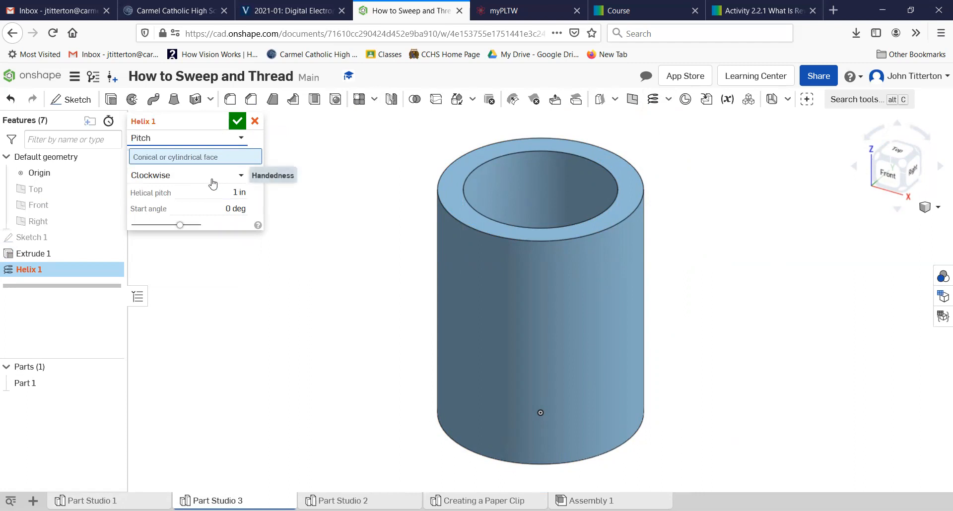
{"action": "mouse_move", "coordinate": [219, 228]}
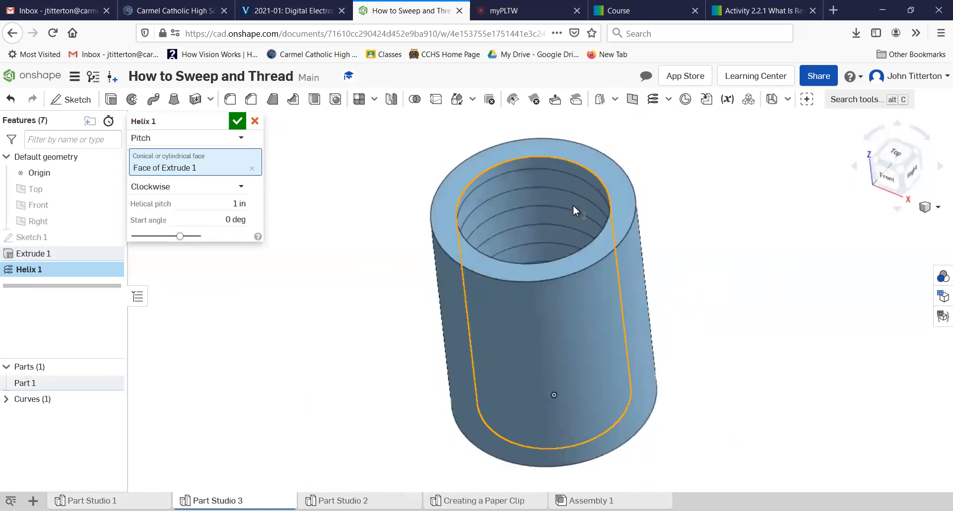
{"action": "mouse_move", "coordinate": [536, 190]}
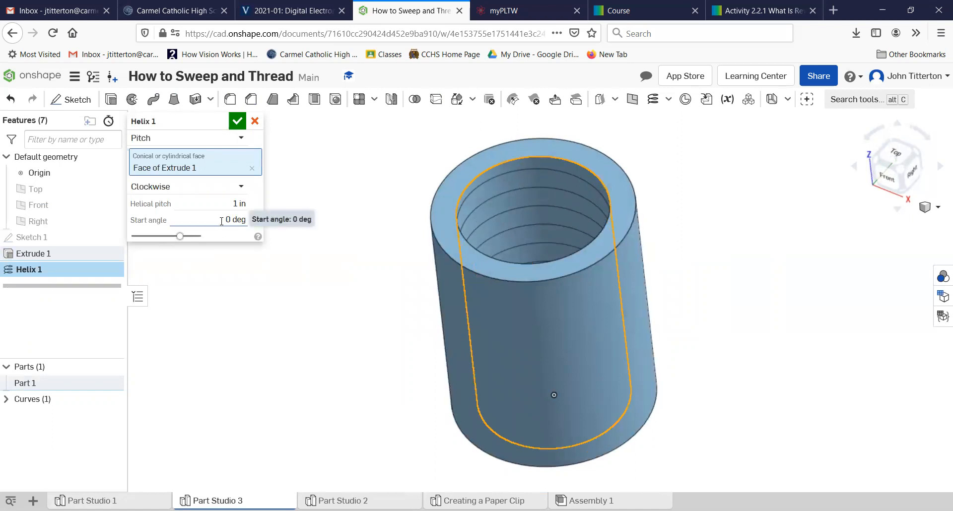
{"action": "left_click", "coordinate": [237, 203]}
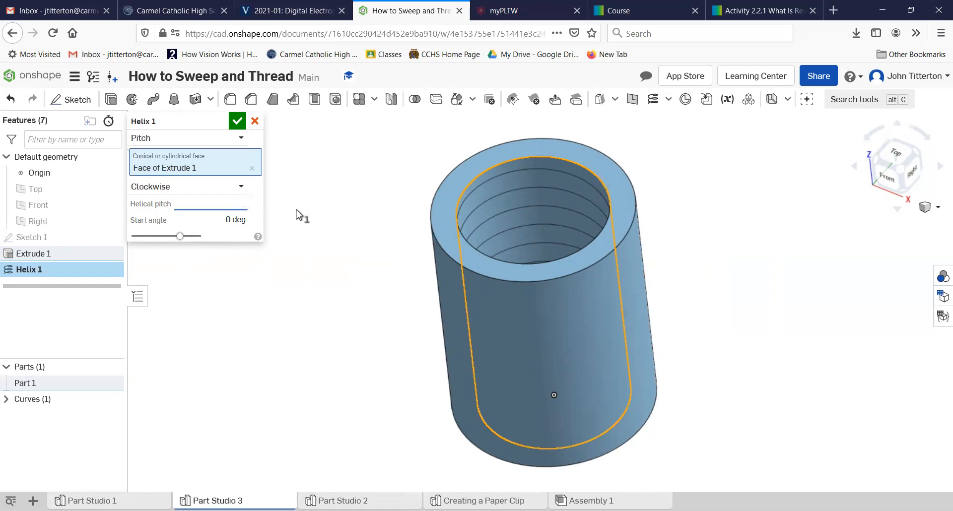
{"action": "type", "text": "0.1 in"}
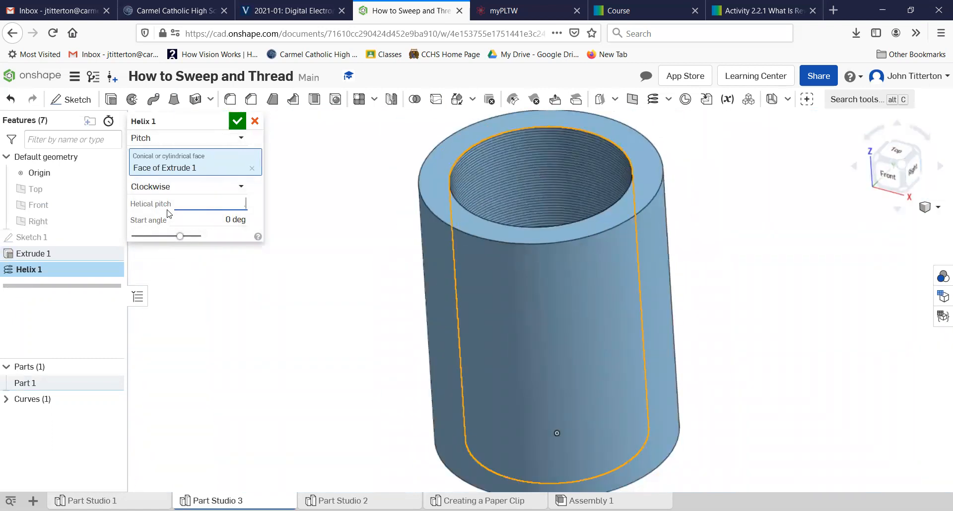
{"action": "type", "text": "0.2 in"}
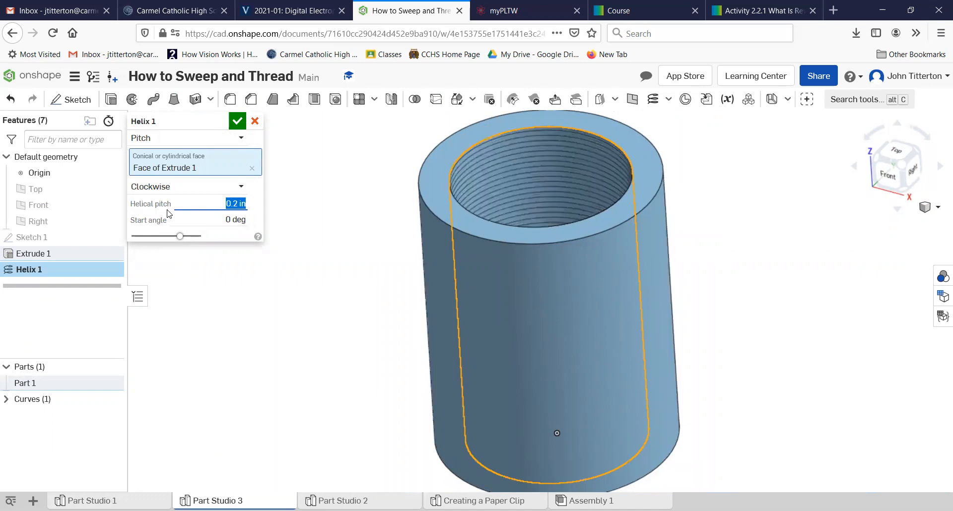
{"action": "mouse_move", "coordinate": [174, 252]}
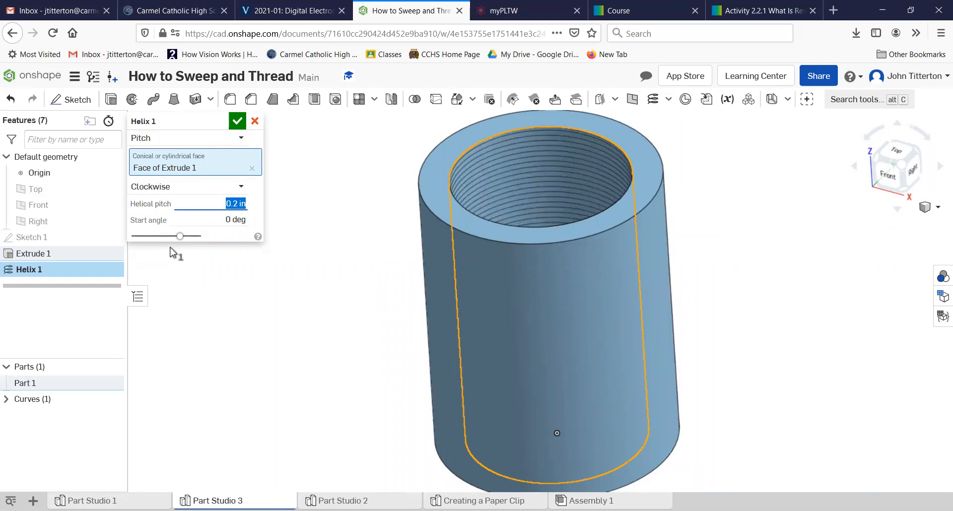
{"action": "mouse_move", "coordinate": [225, 252]}
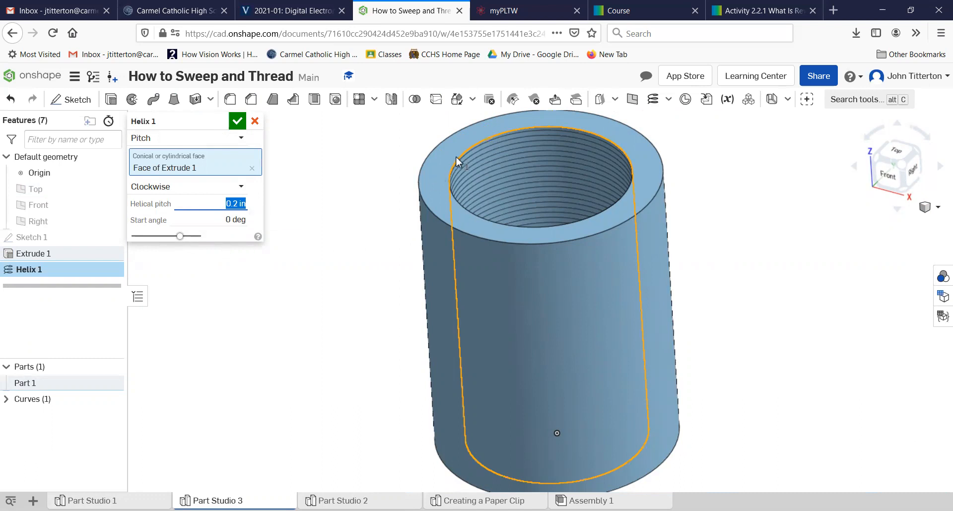
{"action": "mouse_move", "coordinate": [486, 132]}
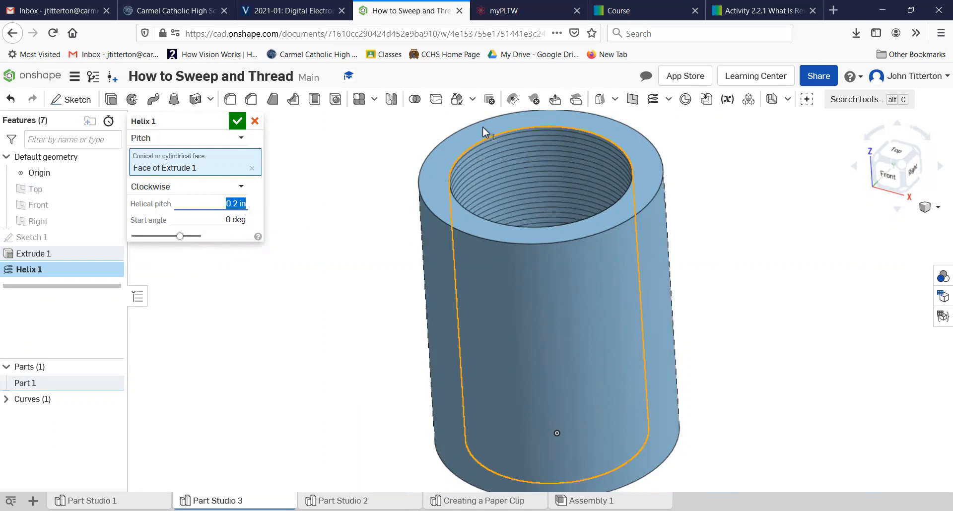
{"action": "mouse_move", "coordinate": [353, 190]}
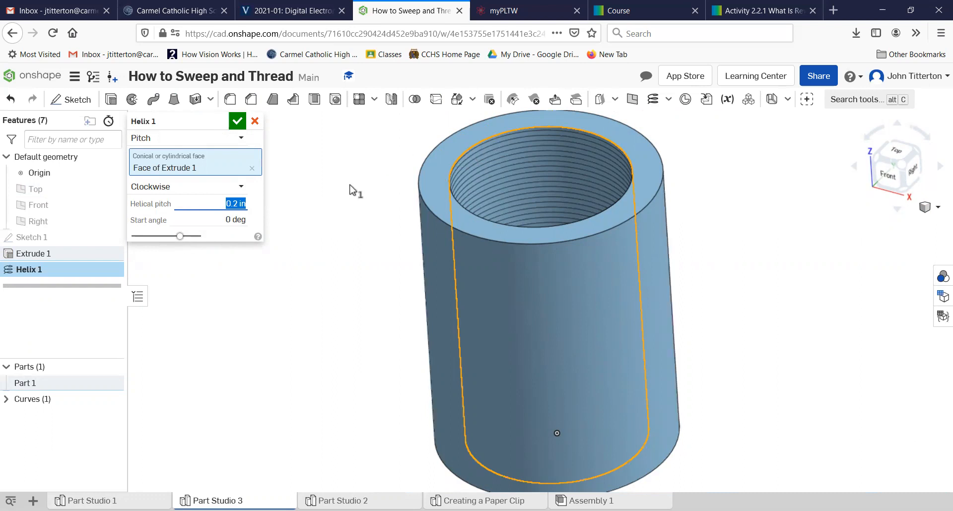
- Accept Helix 1 and discard the trial chamfer on the bore edge
{"action": "left_click", "coordinate": [237, 120]}
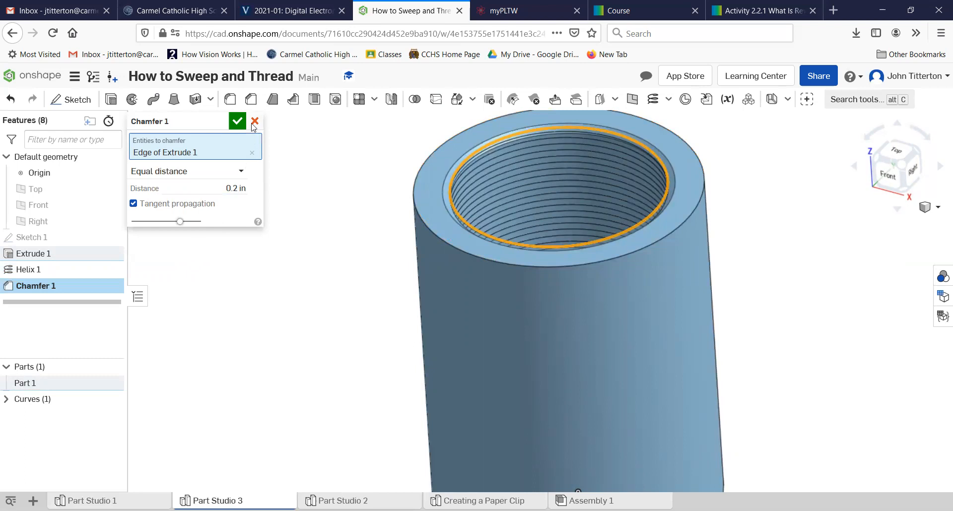
{"action": "left_click", "coordinate": [254, 121]}
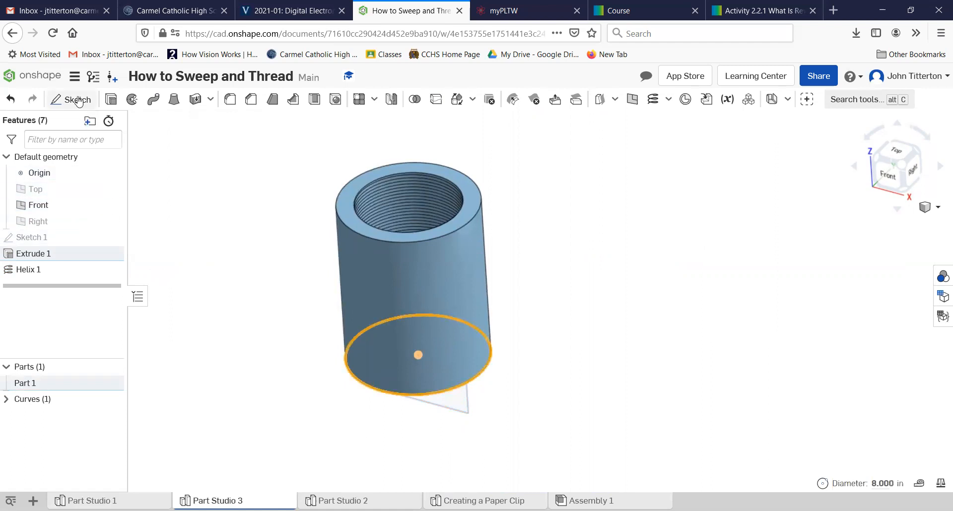
- Start Sketch 2 on the Front plane and view it normal to that plane
{"action": "left_click", "coordinate": [71, 100]}
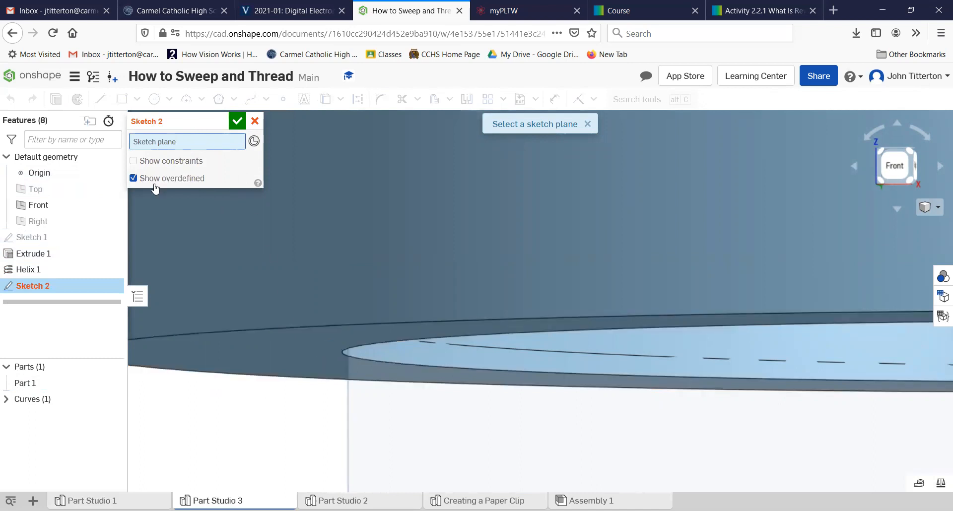
{"action": "mouse_move", "coordinate": [192, 175]}
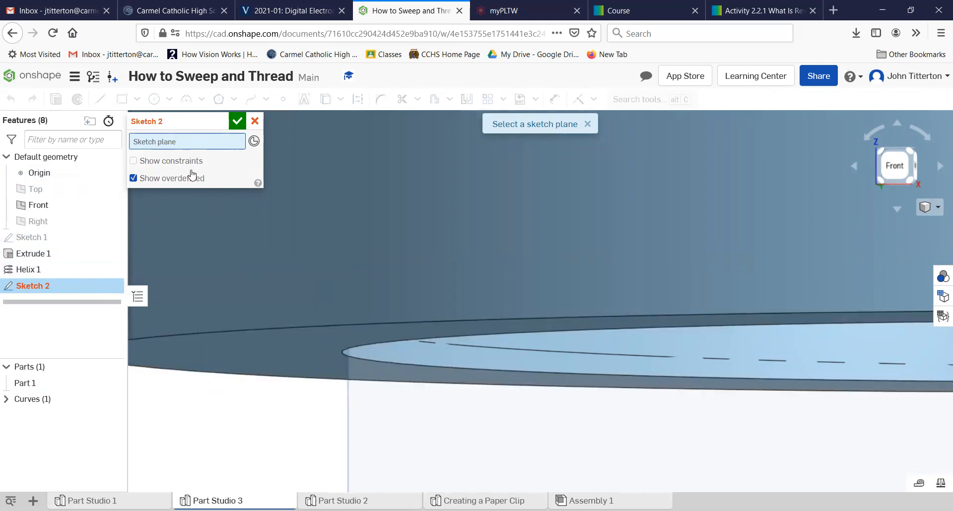
{"action": "left_click", "coordinate": [255, 121]}
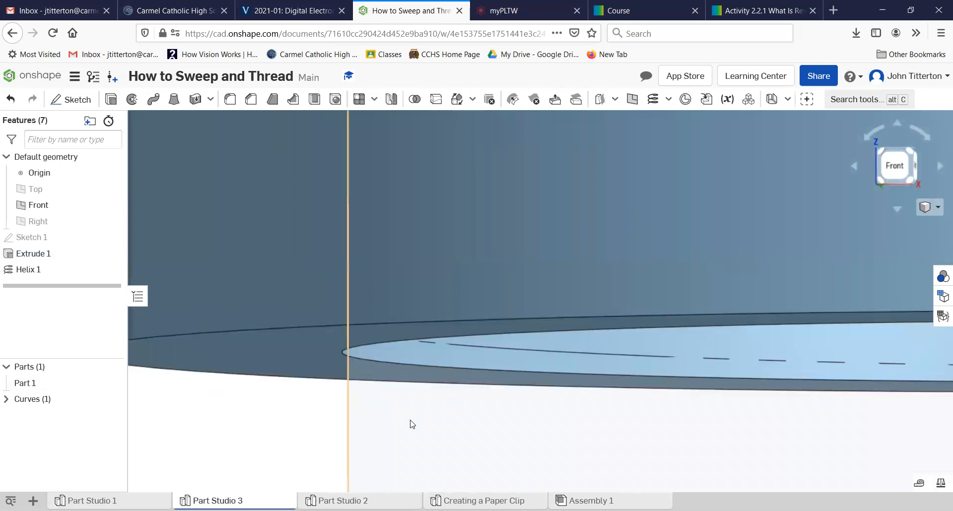
{"action": "right_click", "coordinate": [407, 428]}
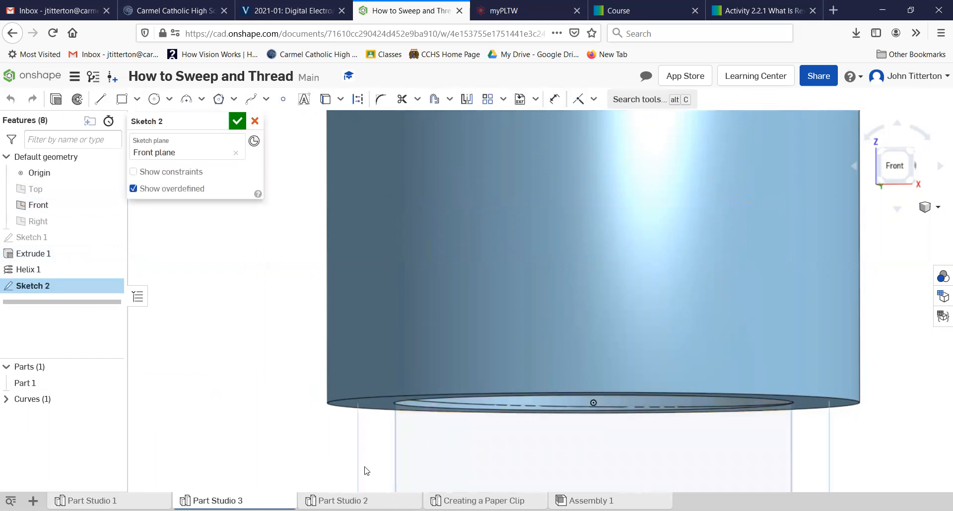
{"action": "mouse_move", "coordinate": [247, 387]}
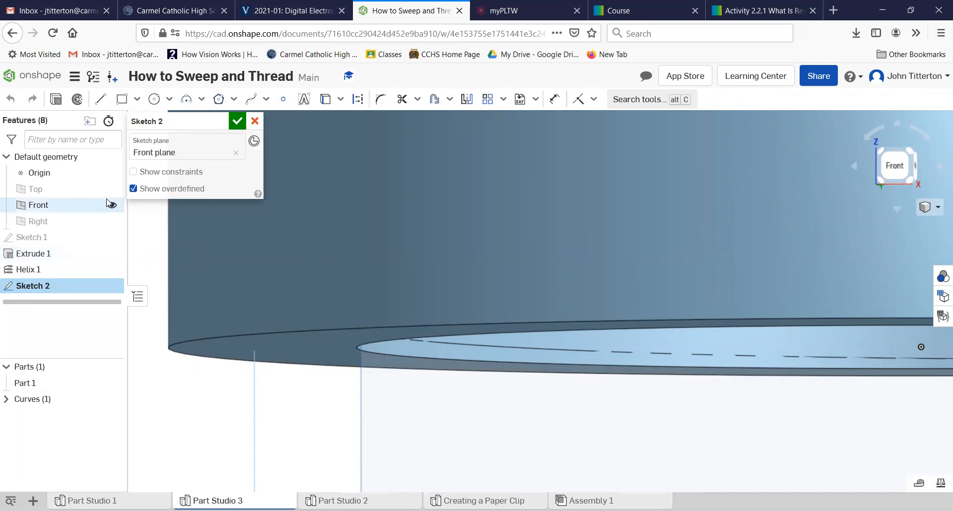
- Draw a closed triangle below the bore edge and dimension its vertical side 0.297
{"action": "left_click", "coordinate": [100, 98]}
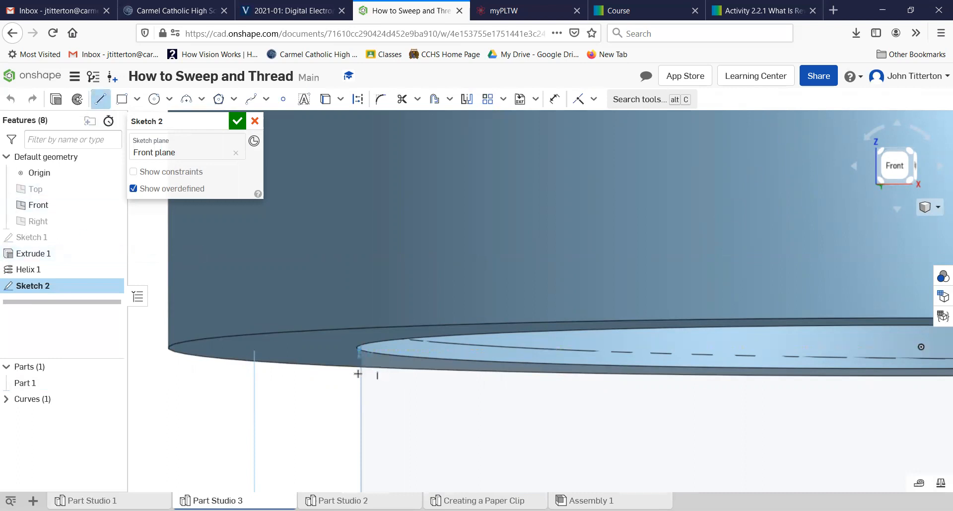
{"action": "left_click_drag", "start_coordinate": [358, 350], "coordinate": [324, 382]}
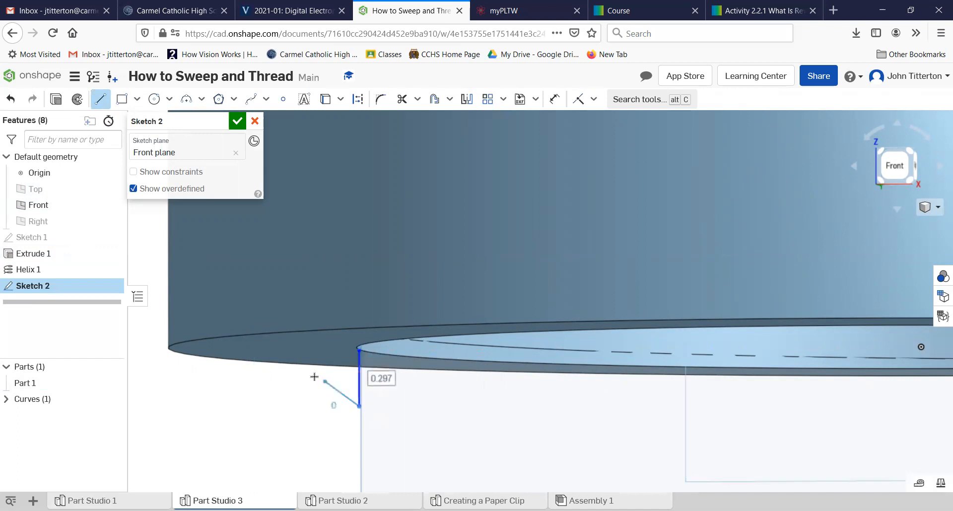
{"action": "left_click", "coordinate": [315, 378]}
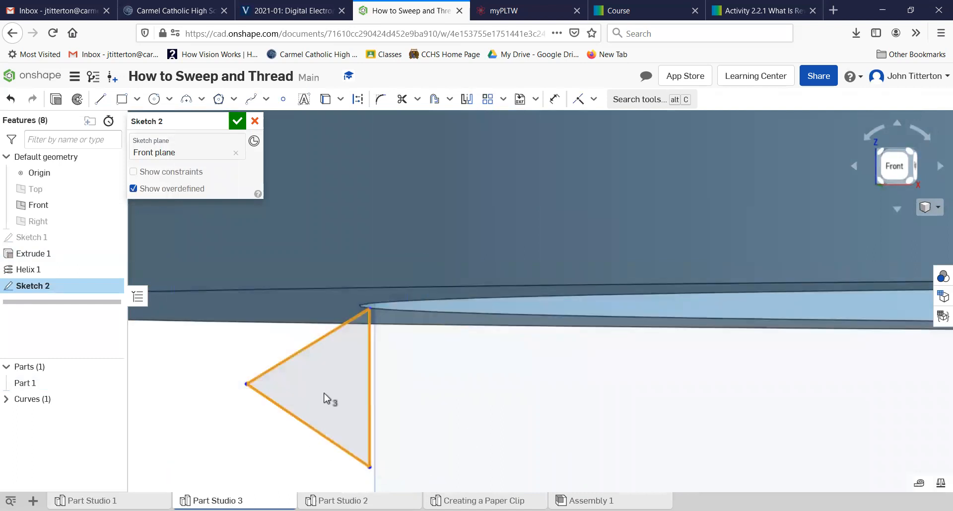
{"action": "left_click", "coordinate": [593, 99]}
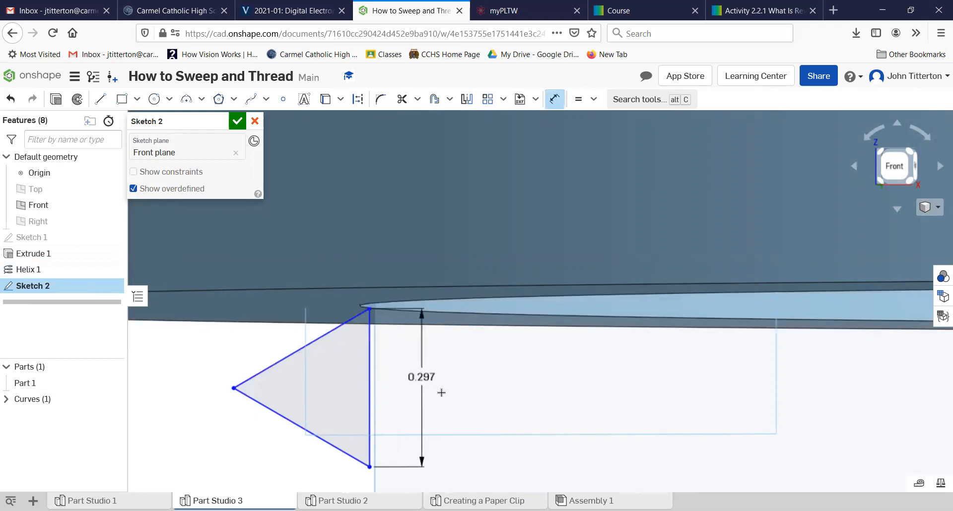
- Make the triangle's top corner coincident with the bore edge, resize its vertical side to 0.15, and finish Sketch 2
{"action": "double_click", "coordinate": [421, 376]}
{"action": "type", "text": "0.15"}
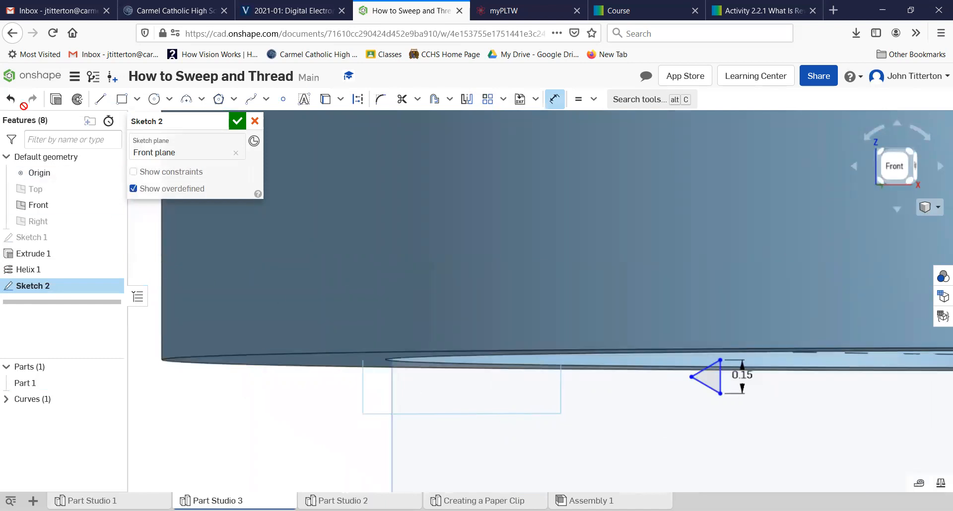
{"action": "left_click_drag", "start_coordinate": [705, 375], "coordinate": [365, 396]}
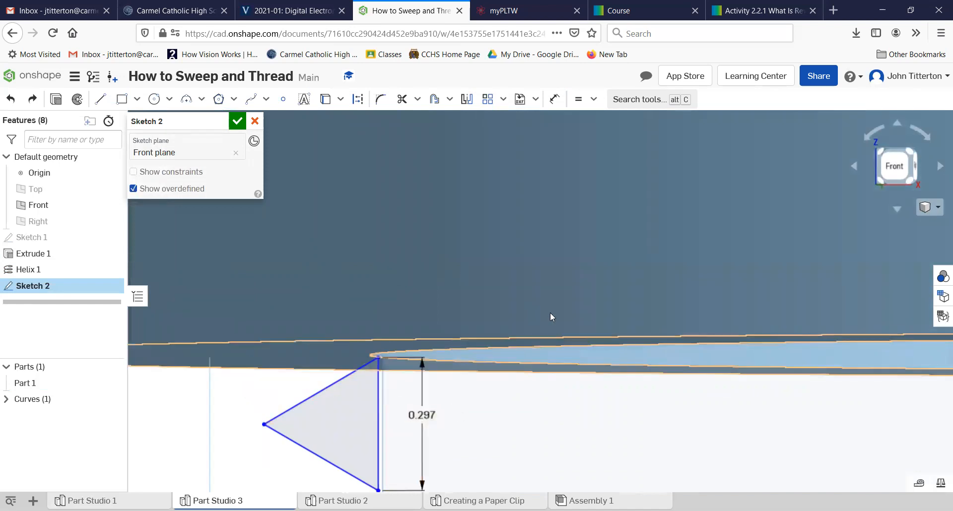
{"action": "left_click", "coordinate": [594, 99]}
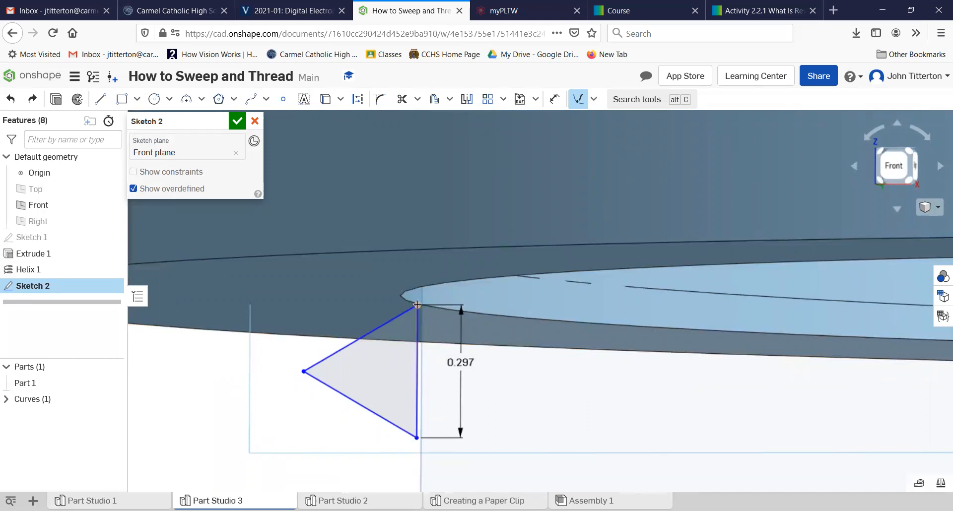
{"action": "left_click", "coordinate": [418, 371]}
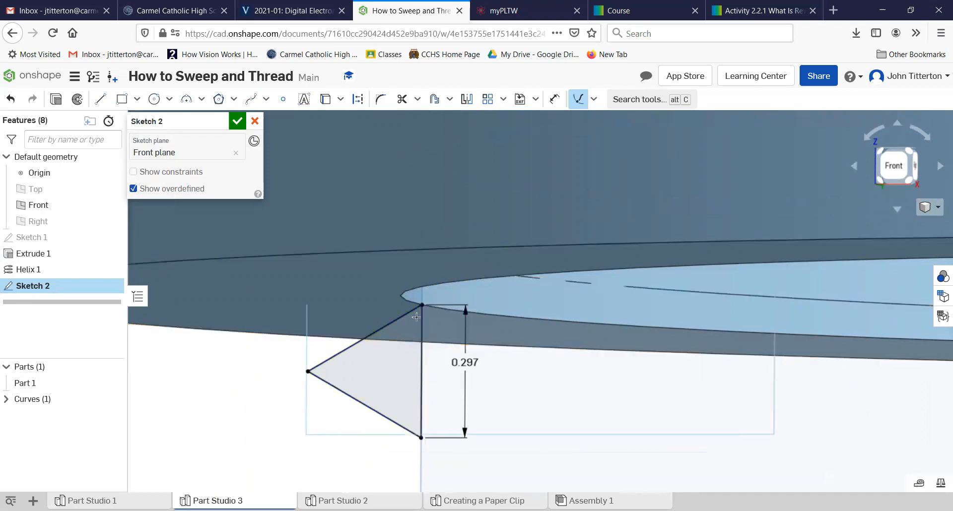
{"action": "mouse_move", "coordinate": [590, 121]}
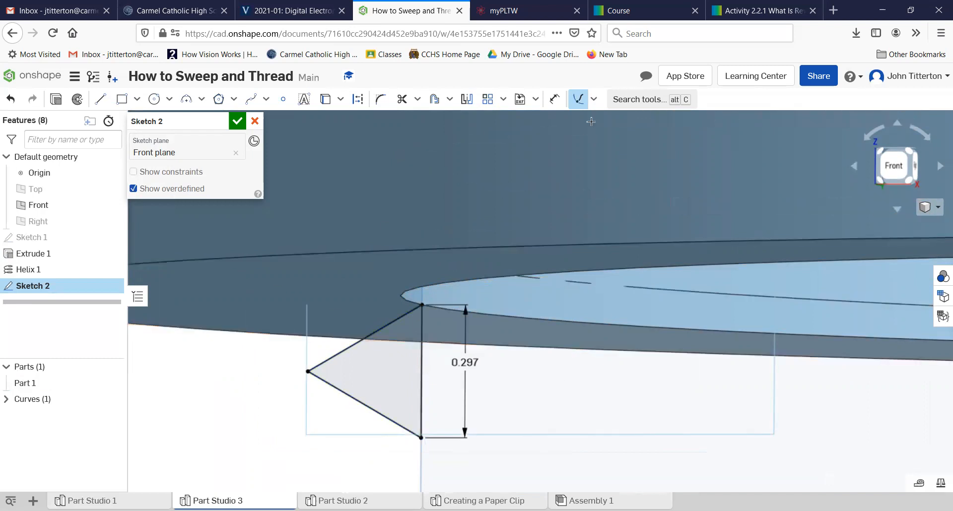
{"action": "left_click", "coordinate": [464, 362]}
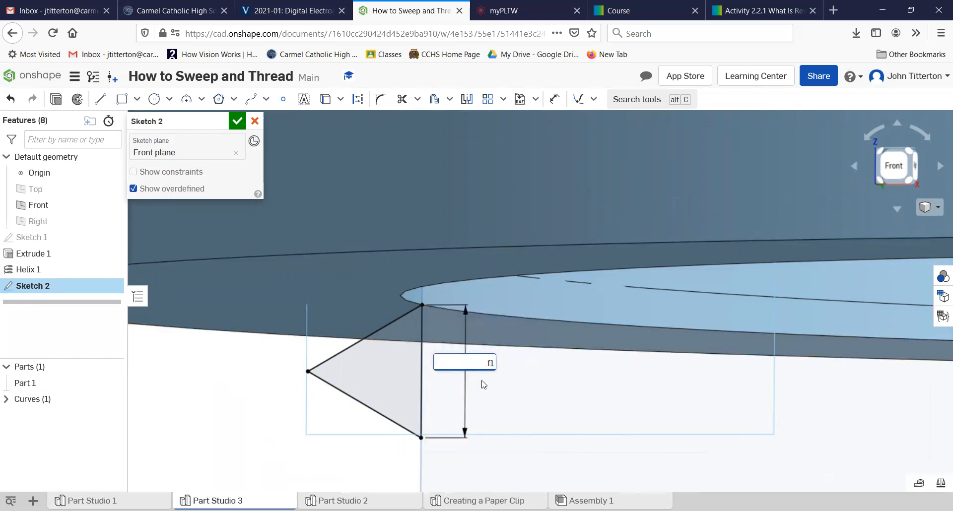
{"action": "type", "text": "15"}
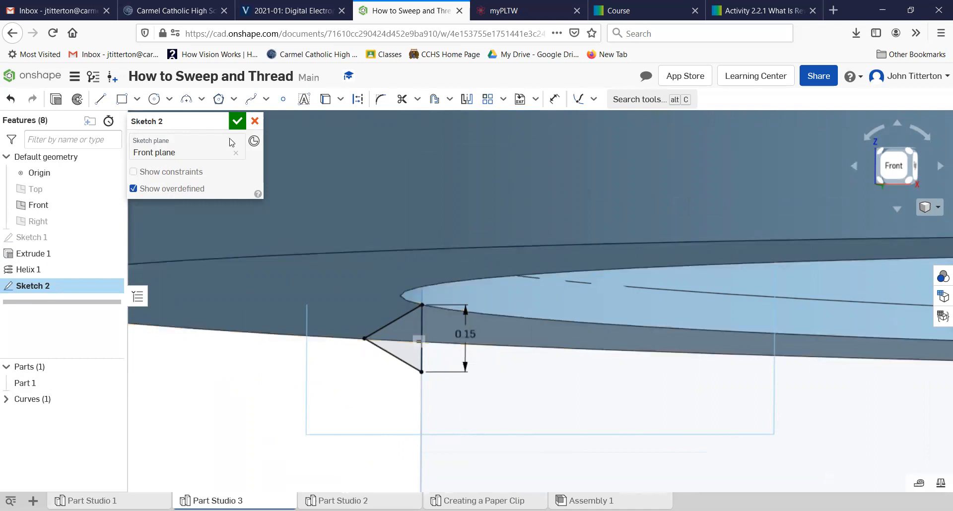
{"action": "left_click", "coordinate": [238, 122]}
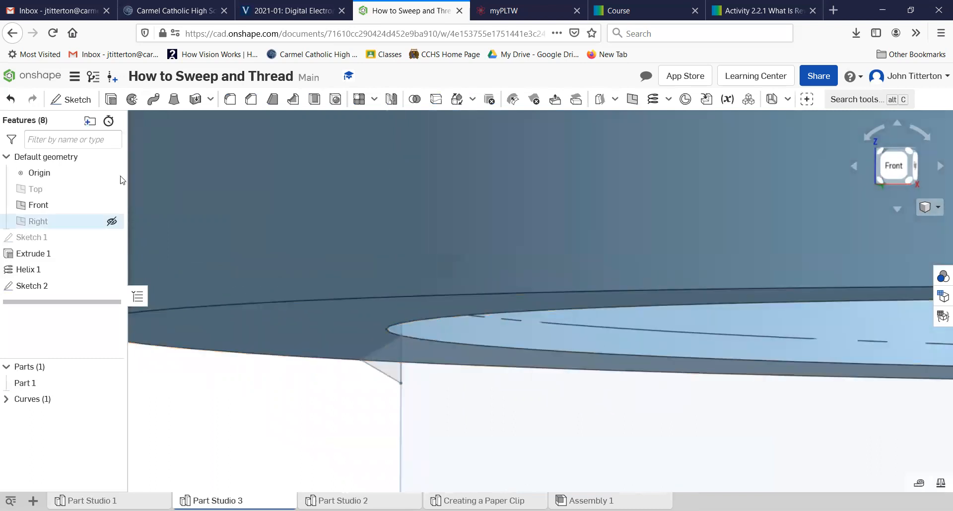
- Sweep the Sketch 2 triangle along helix Curve 1 in Remove mode
{"action": "left_click", "coordinate": [194, 100]}
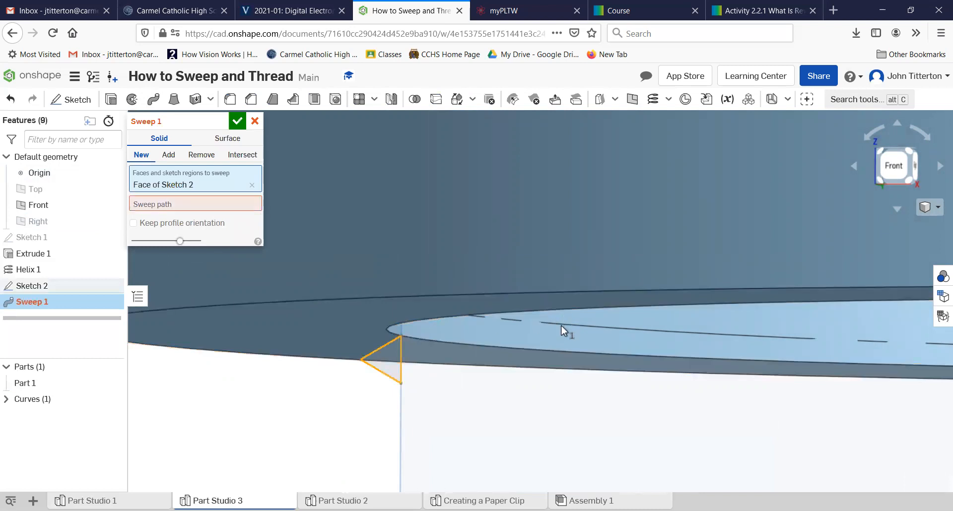
{"action": "left_click", "coordinate": [201, 154]}
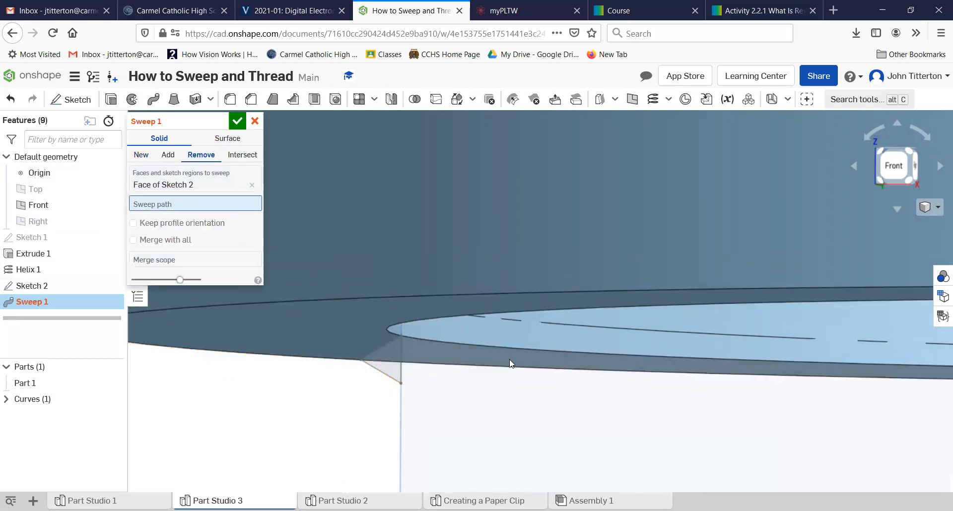
{"action": "left_click", "coordinate": [582, 328]}
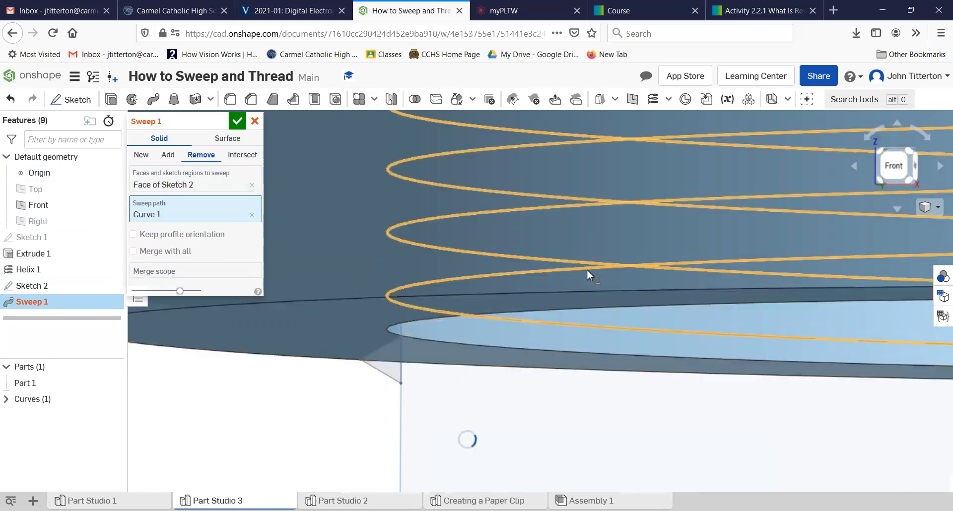
{"action": "mouse_move", "coordinate": [474, 446]}
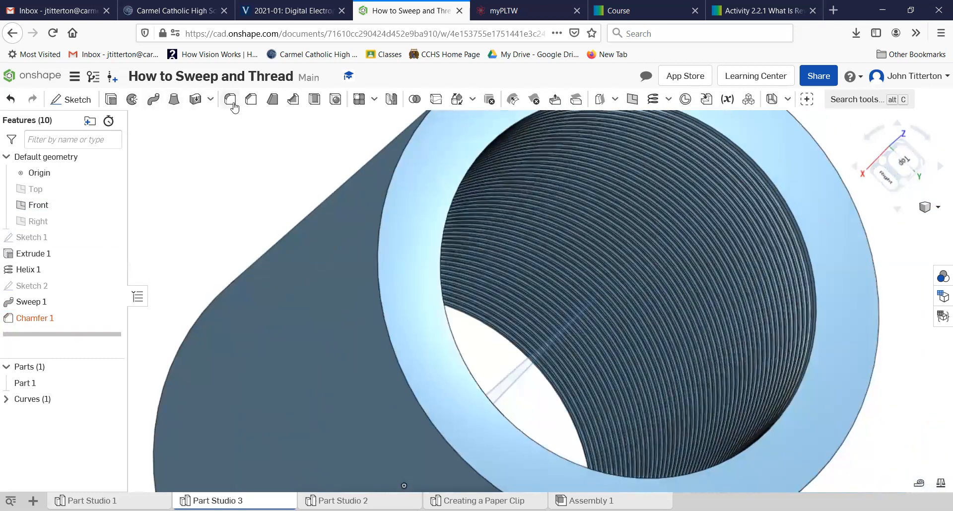
- Add Chamfer 2, a 0.2 in equal-distance chamfer on the bore's end edge, and inspect it
{"action": "left_click", "coordinate": [230, 100]}
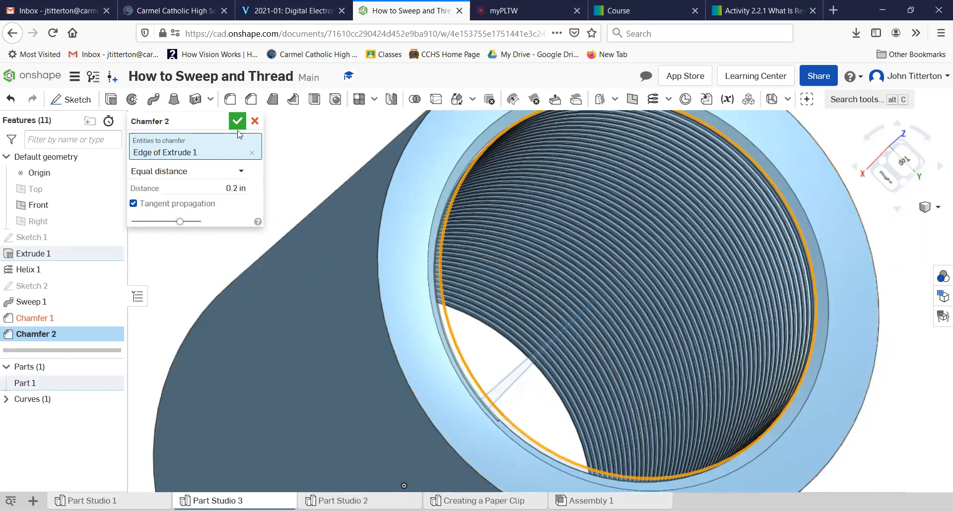
{"action": "left_click", "coordinate": [237, 121]}
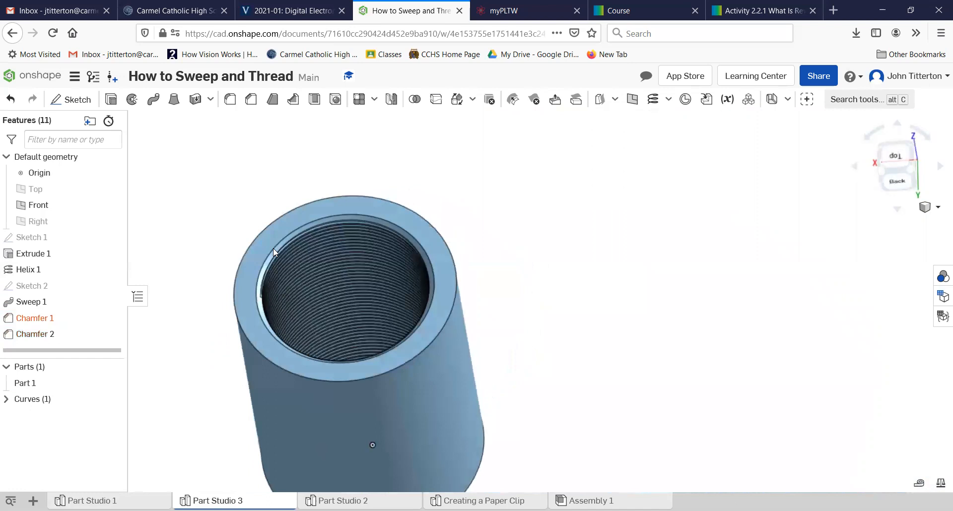
{"action": "left_click_drag", "start_coordinate": [273, 252], "coordinate": [297, 287]}
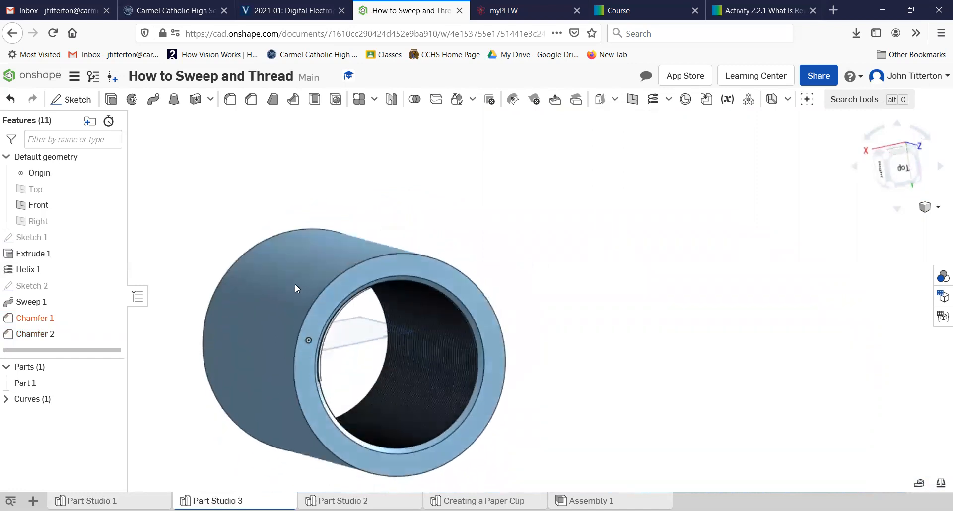
{"action": "left_click_drag", "start_coordinate": [297, 287], "coordinate": [286, 352]}
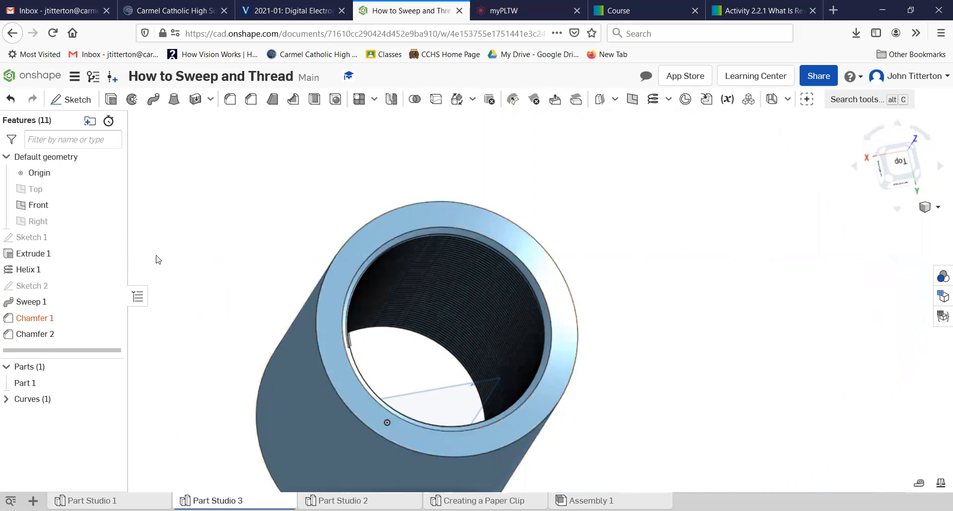
{"action": "left_click", "coordinate": [37, 205]}
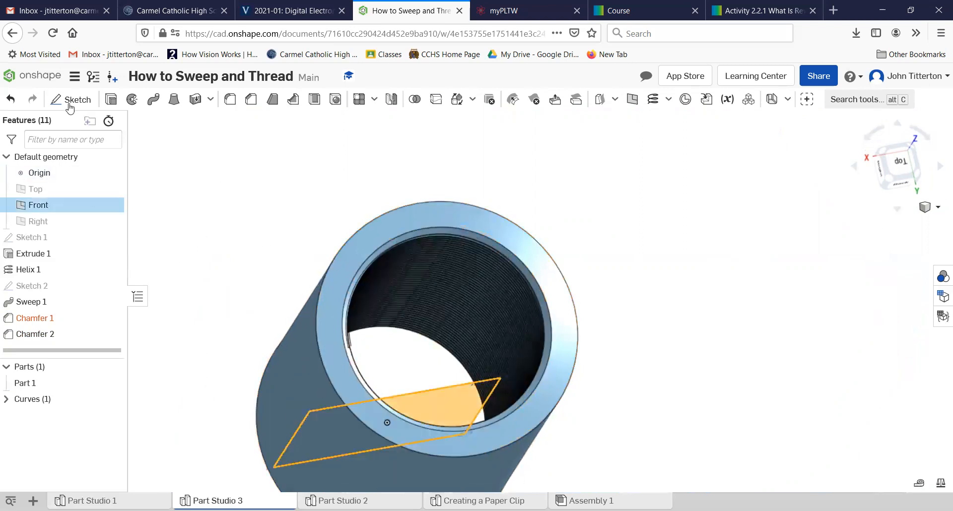
{"action": "left_click", "coordinate": [77, 100]}
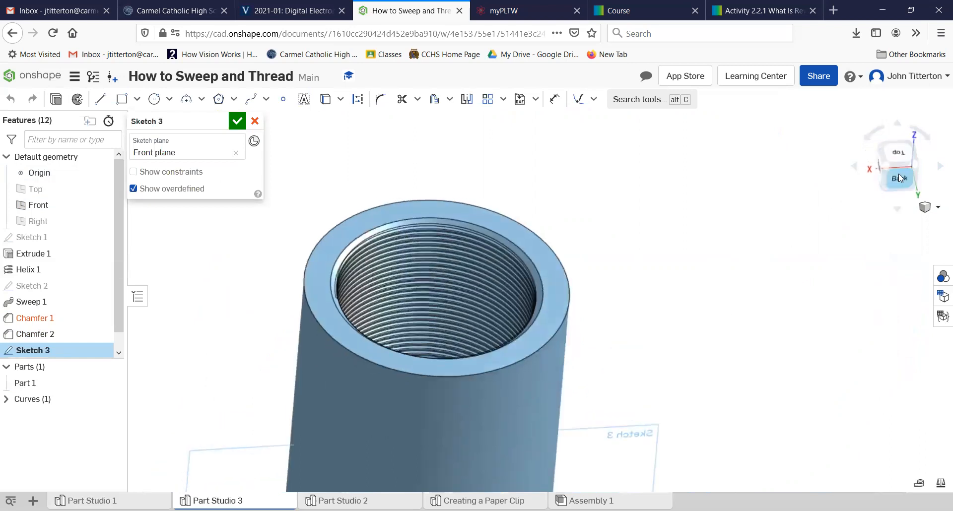
{"action": "left_click", "coordinate": [896, 168]}
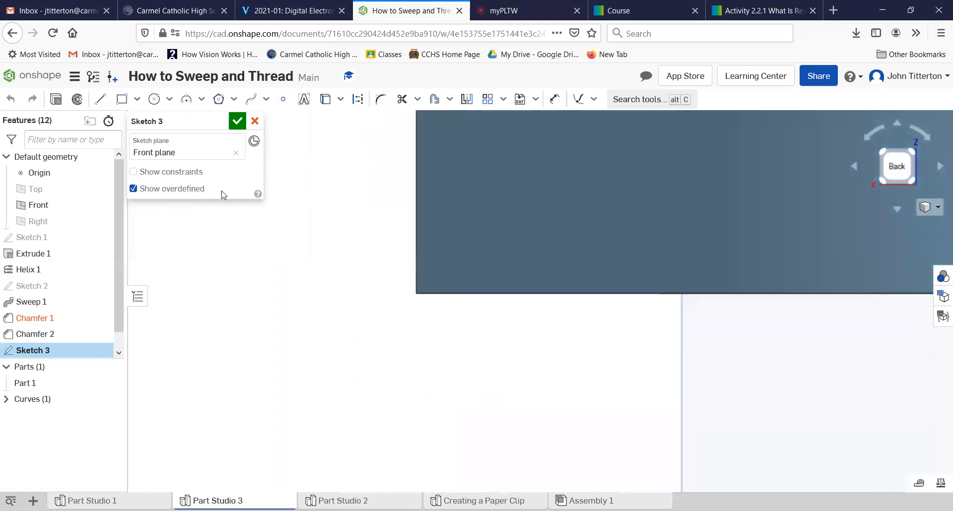
{"action": "left_click", "coordinate": [100, 98]}
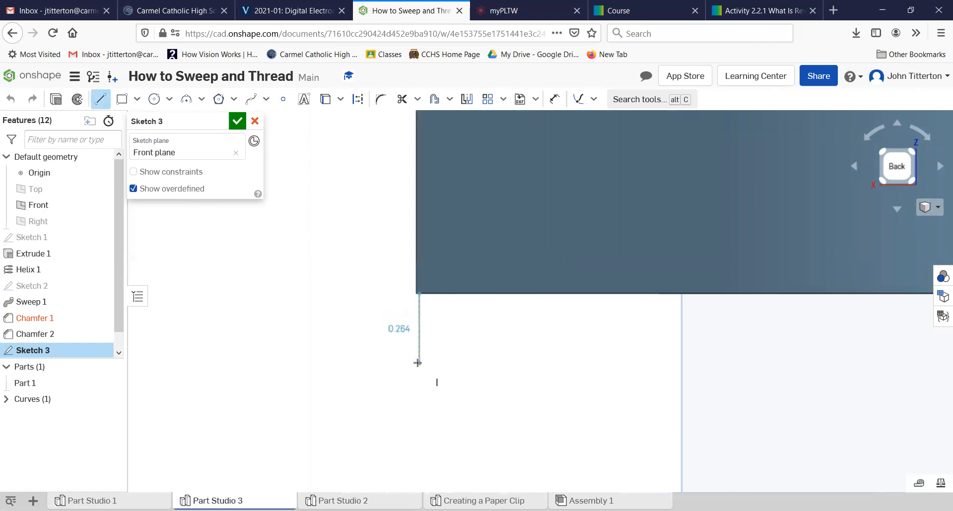
{"action": "left_click", "coordinate": [237, 121]}
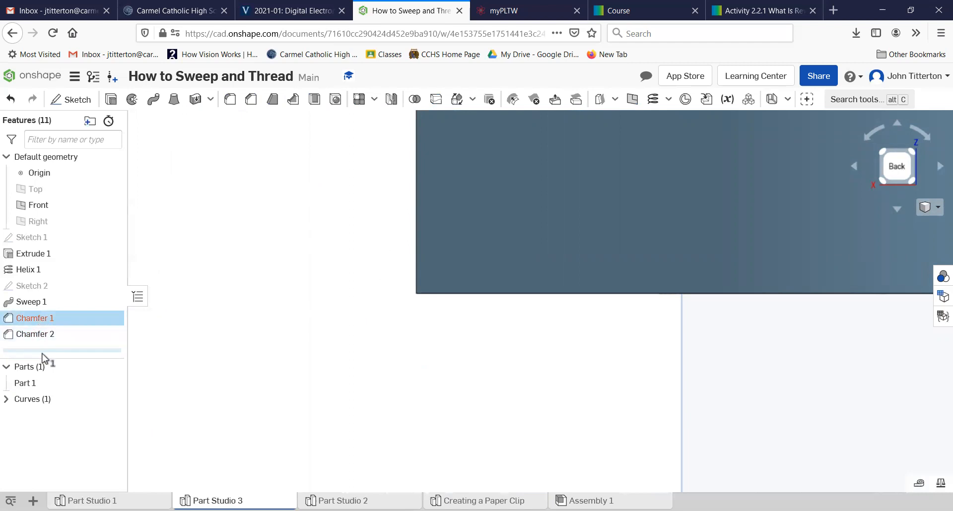
{"action": "mouse_move", "coordinate": [304, 289]}
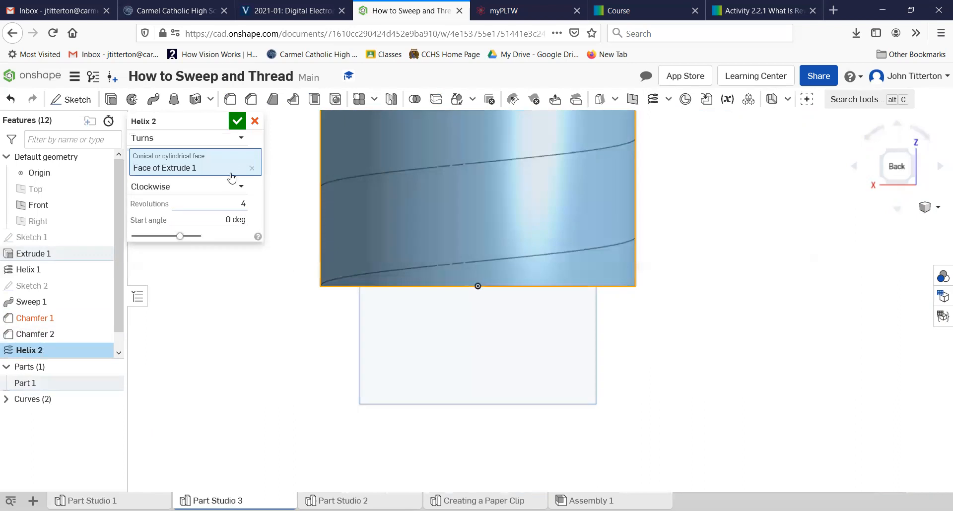
- Create Helix 2 on the outer cylindrical face, defined by a 1 in pitch
{"action": "left_click", "coordinate": [188, 138]}
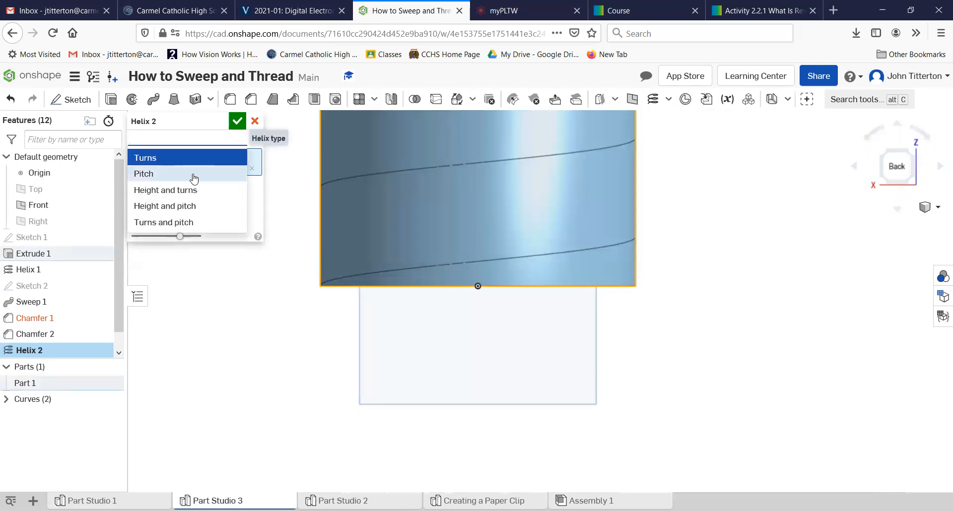
{"action": "left_click", "coordinate": [144, 174]}
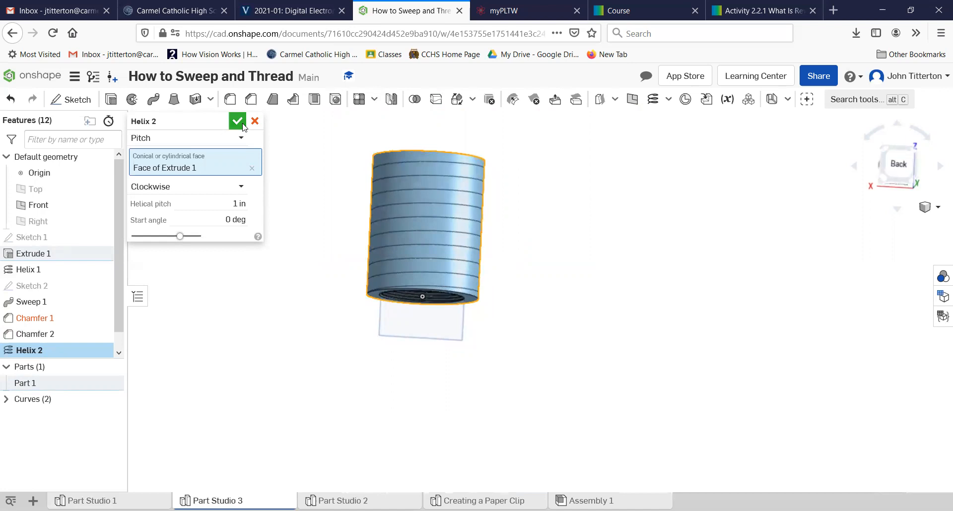
{"action": "left_click", "coordinate": [238, 121]}
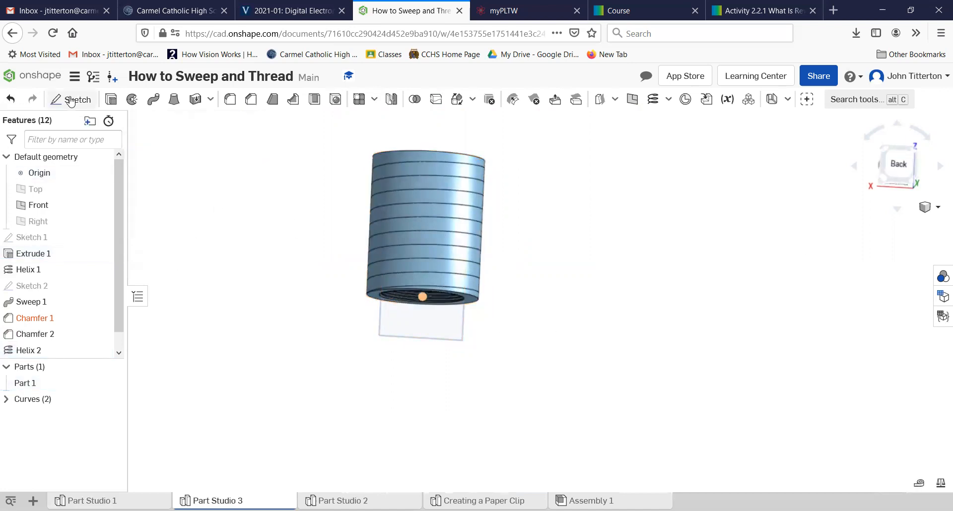
- Sketch a triangle on the Front plane with a 0.8 vertical side and a Pierce constraint
{"action": "left_click", "coordinate": [77, 100]}
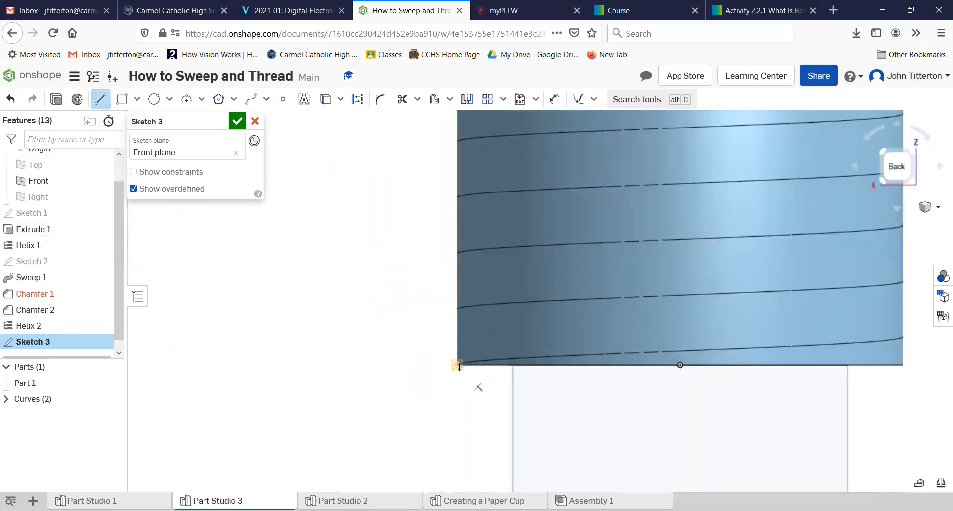
{"action": "left_click_drag", "start_coordinate": [458, 365], "coordinate": [458, 415]}
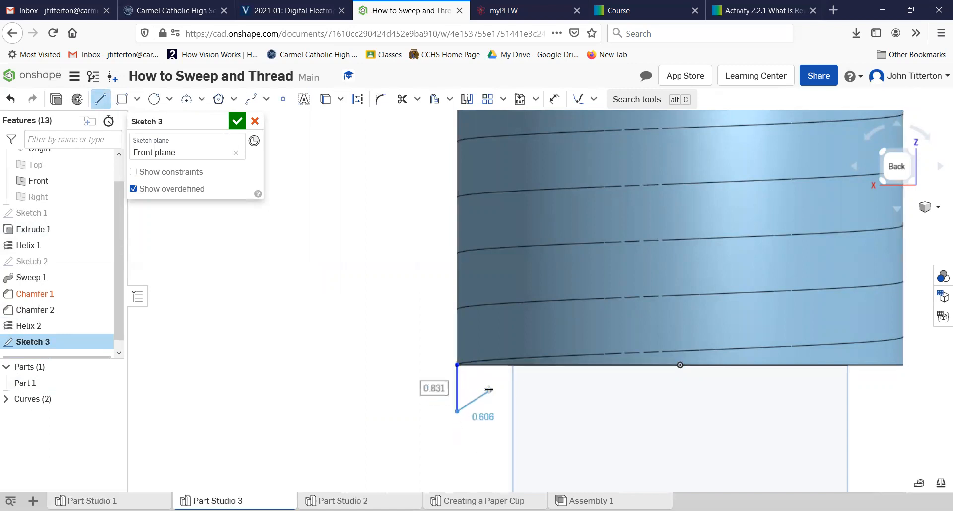
{"action": "left_click_drag", "start_coordinate": [490, 389], "coordinate": [459, 368]}
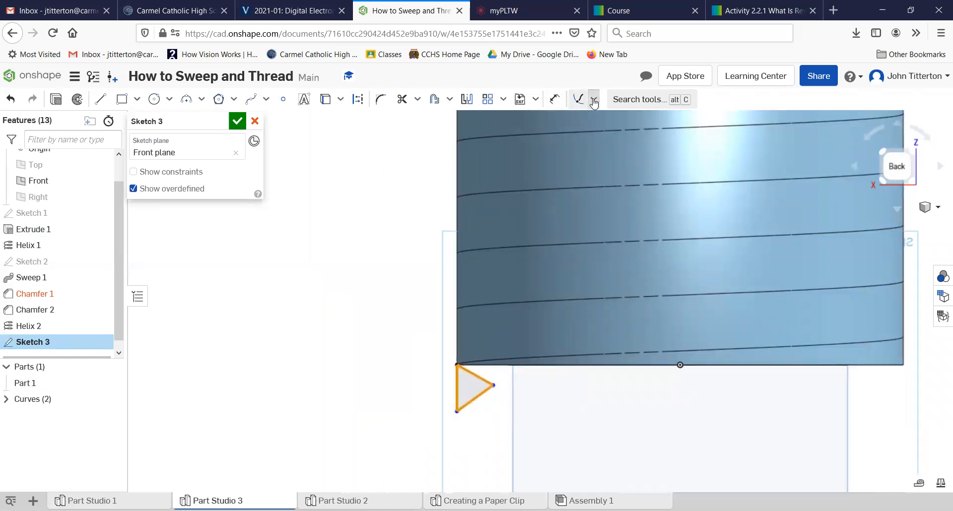
{"action": "left_click", "coordinate": [594, 99]}
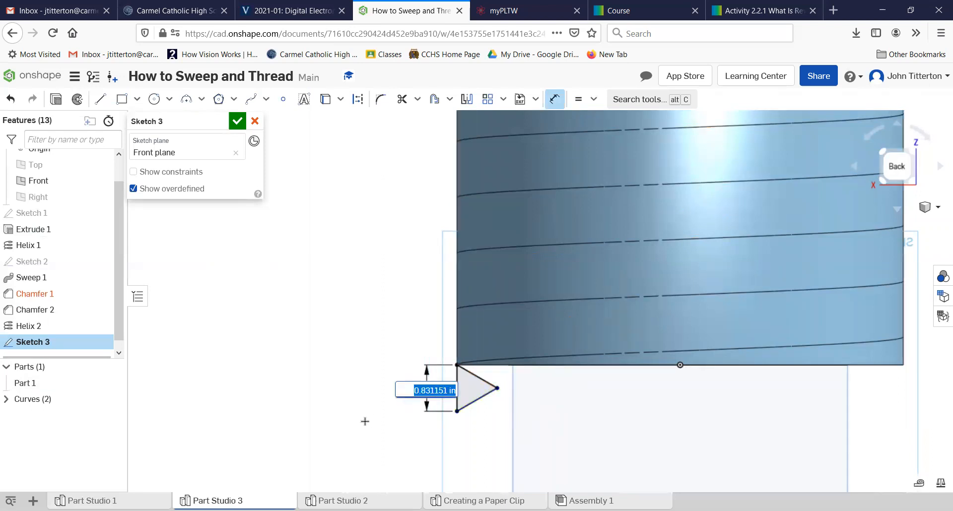
{"action": "type", "text": ".8"}
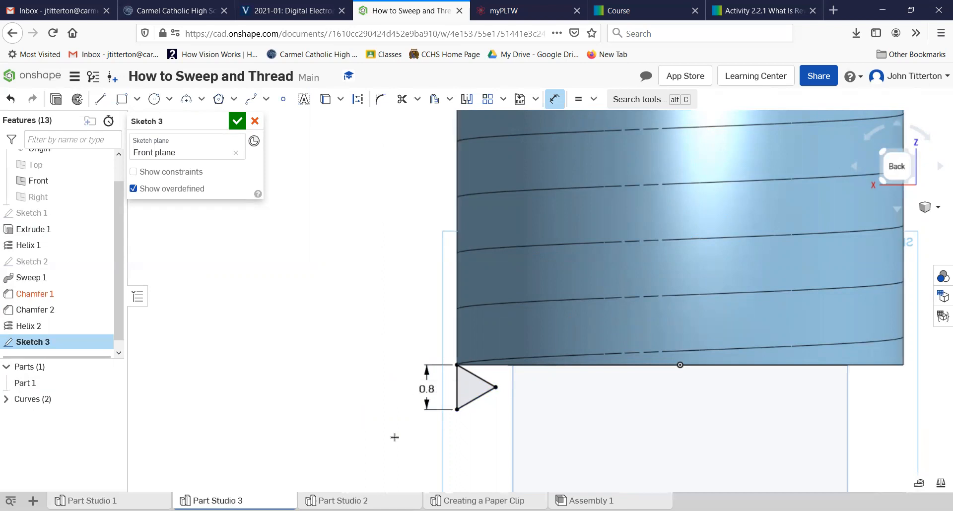
{"action": "mouse_move", "coordinate": [371, 293]}
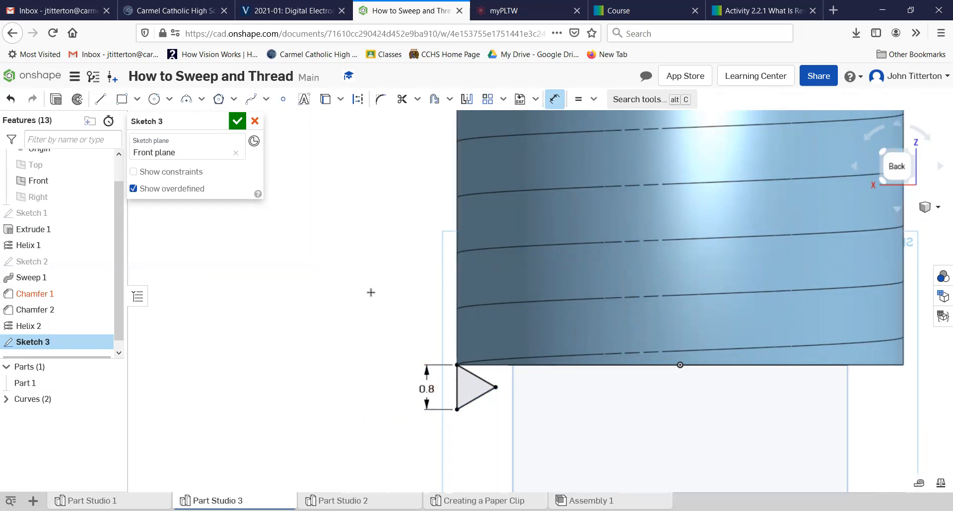
{"action": "mouse_move", "coordinate": [596, 99]}
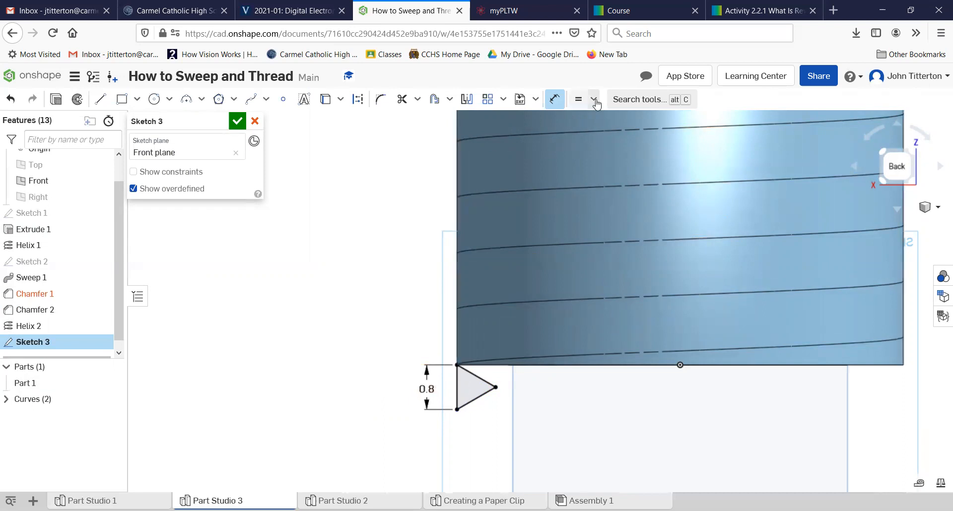
{"action": "left_click", "coordinate": [594, 99]}
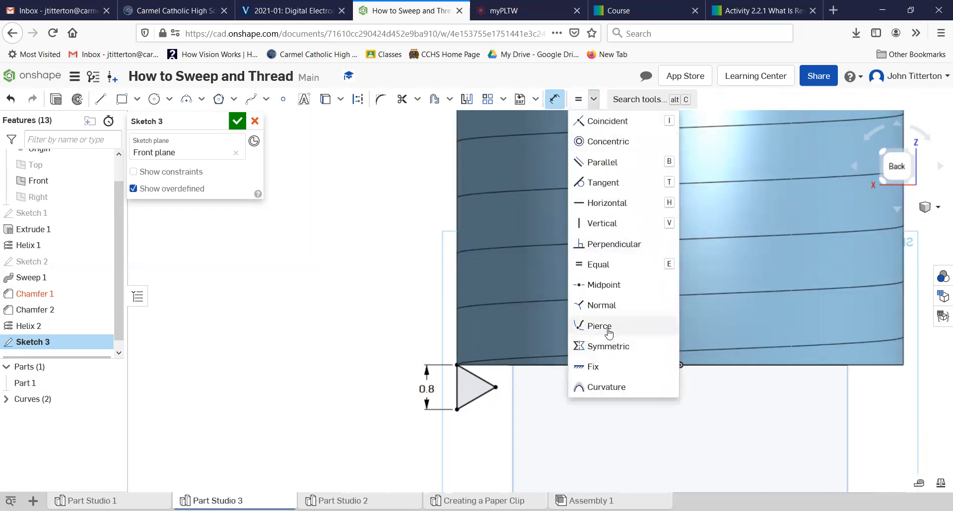
{"action": "left_click", "coordinate": [599, 325]}
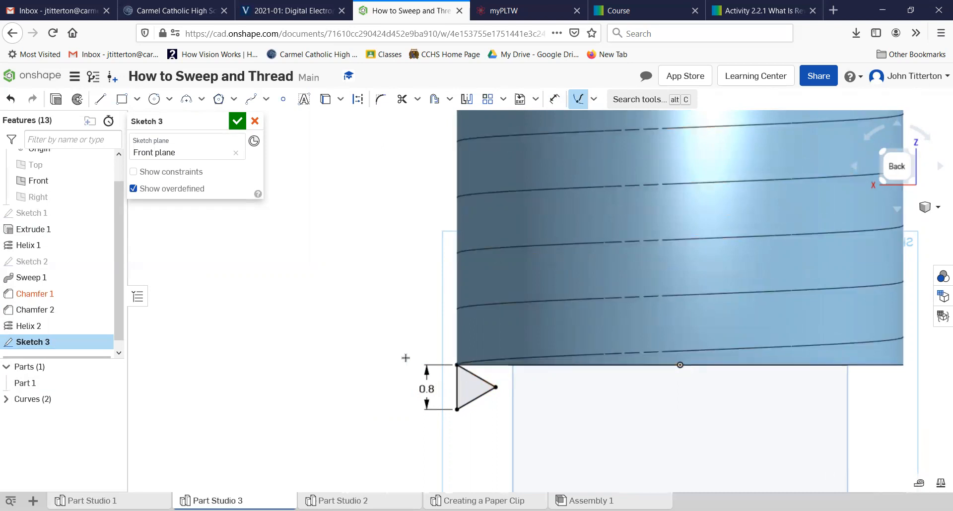
{"action": "mouse_move", "coordinate": [247, 289]}
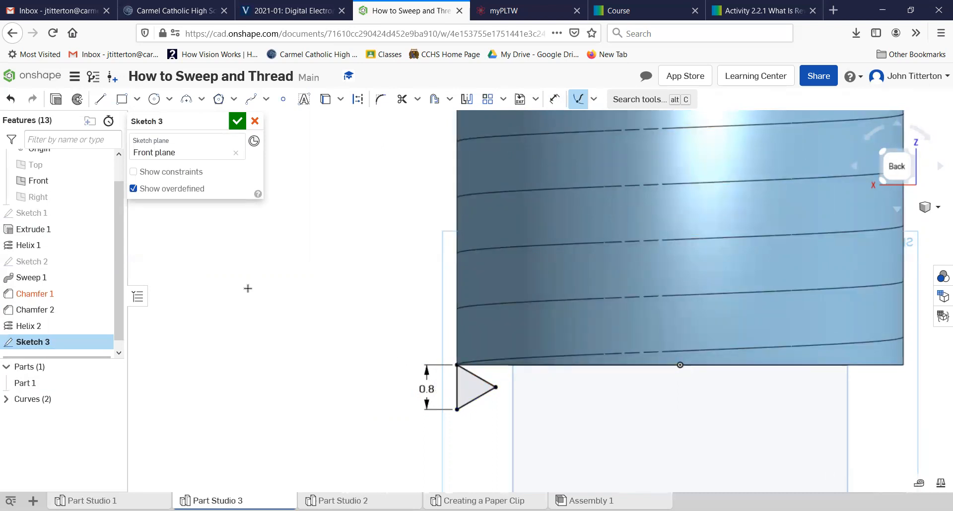
{"action": "left_click", "coordinate": [238, 121]}
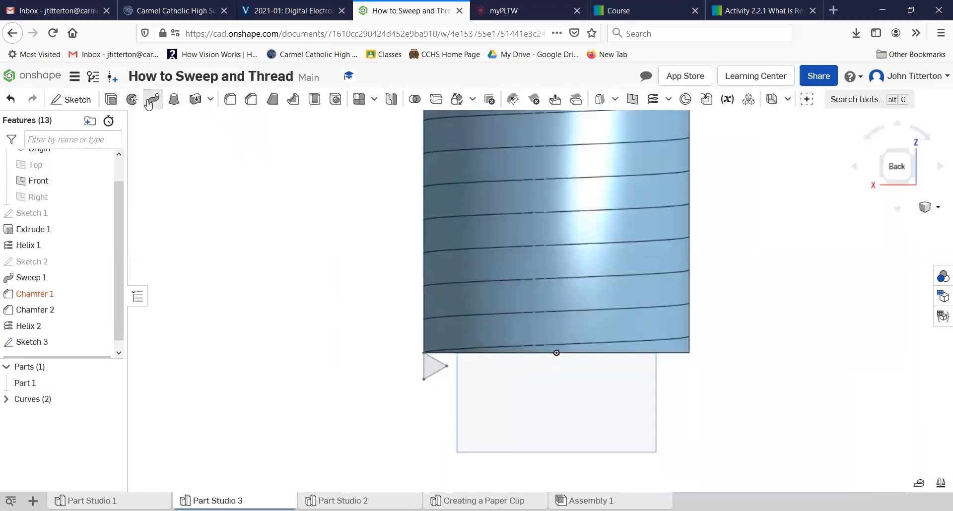
- Sweep the Sketch 3 triangle along Helix 2 to create Sweep 2
{"action": "left_click", "coordinate": [152, 99]}
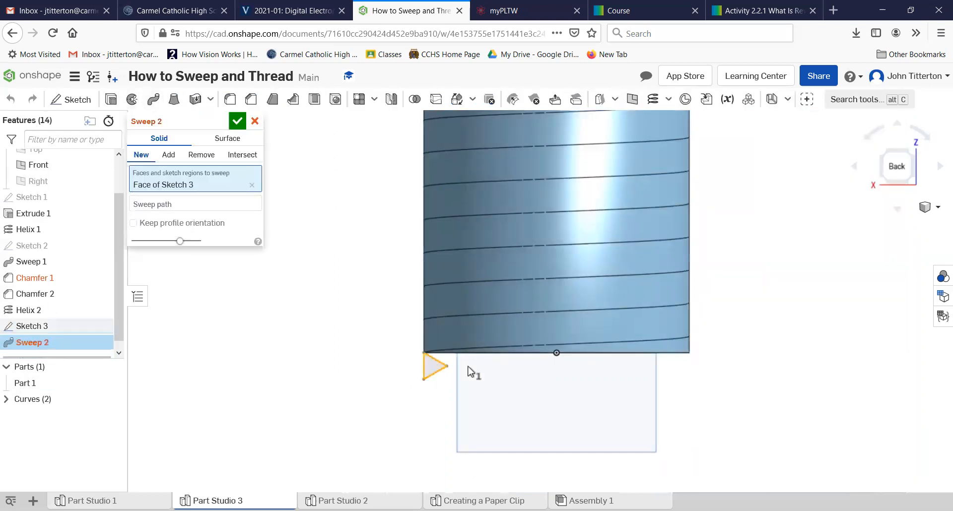
{"action": "left_click", "coordinate": [183, 204]}
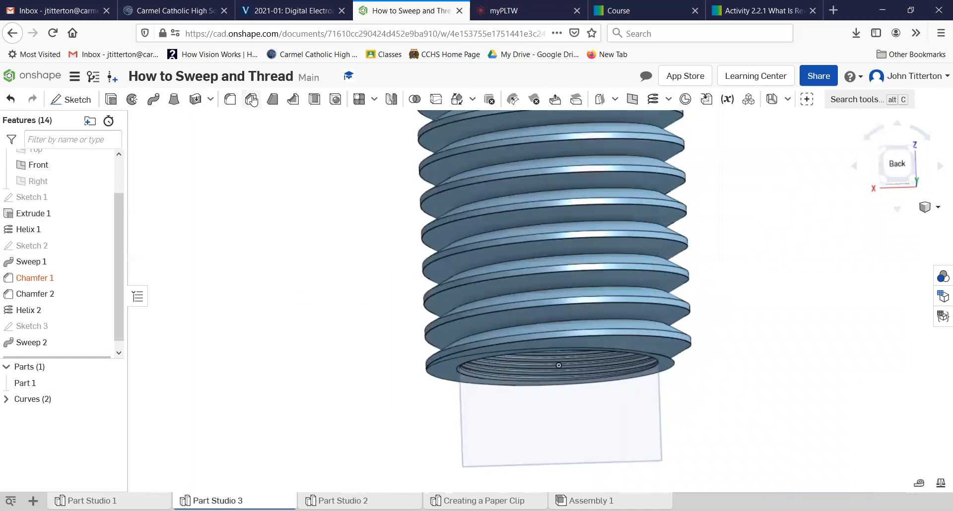
- Apply Chamfer 3 of 0.5 in to both bottom edges of the external thread
{"action": "left_click", "coordinate": [251, 100]}
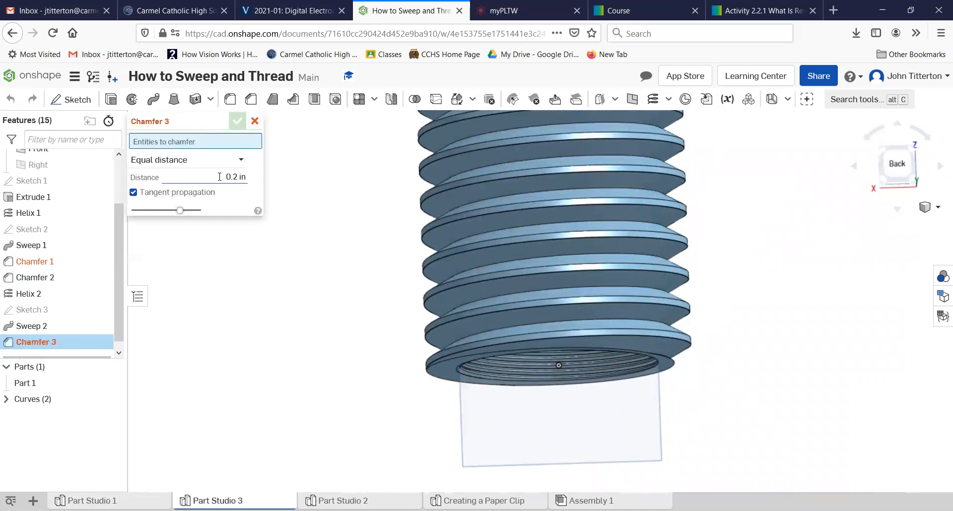
{"action": "type", "text": "0.5 in"}
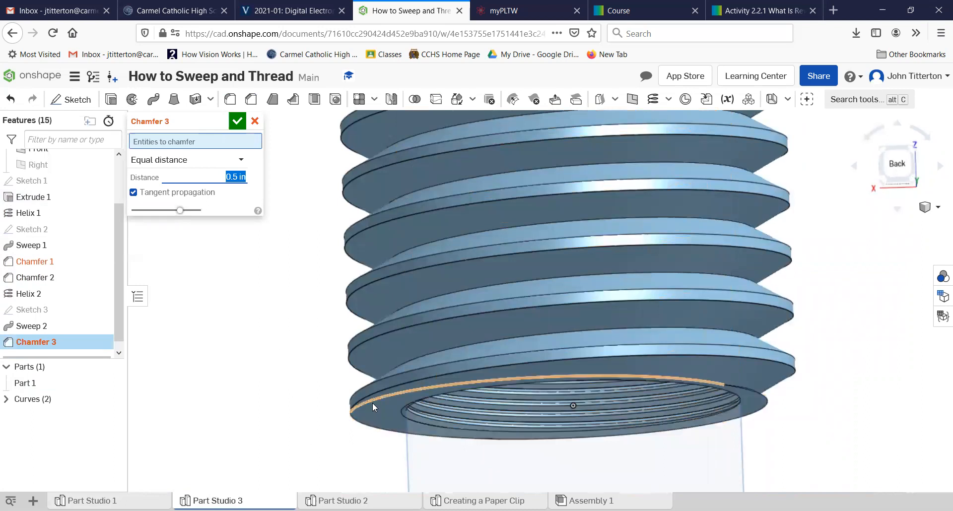
{"action": "left_click", "coordinate": [377, 408]}
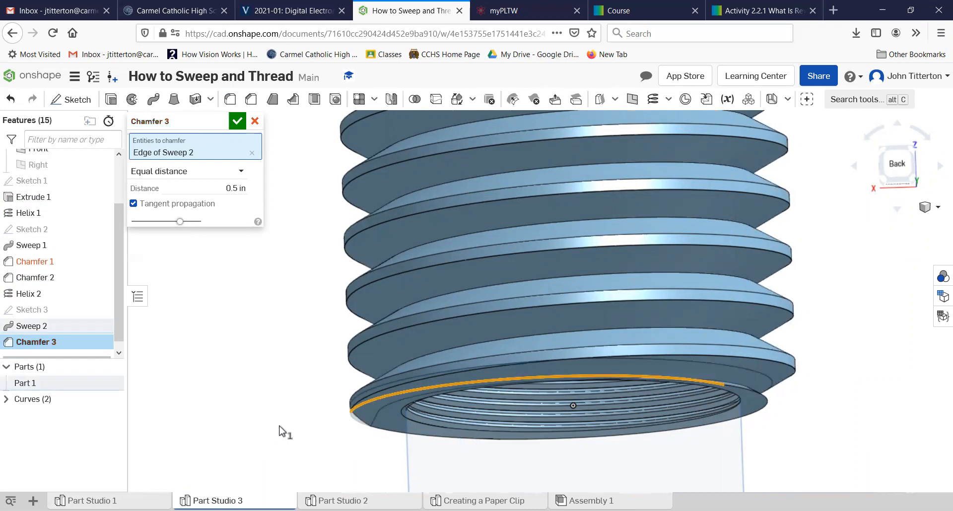
{"action": "mouse_move", "coordinate": [297, 413]}
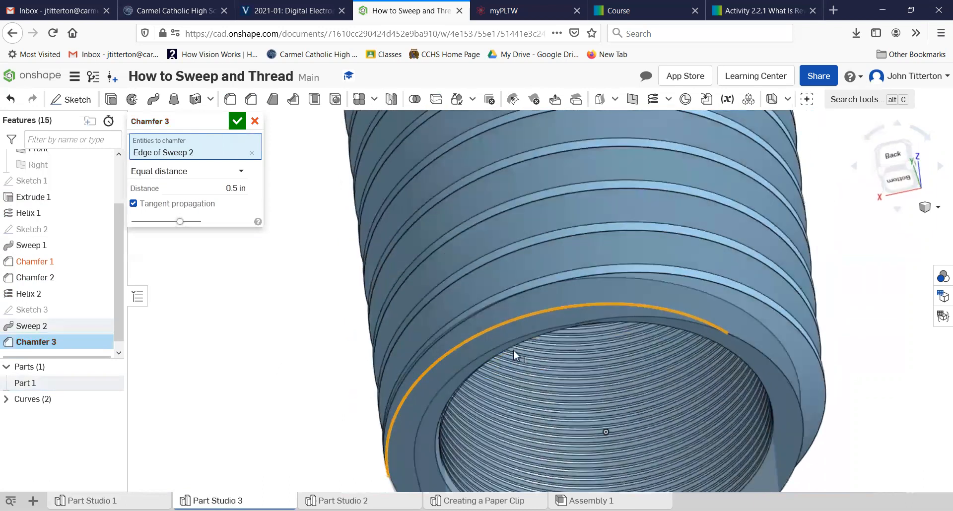
{"action": "left_click", "coordinate": [797, 390]}
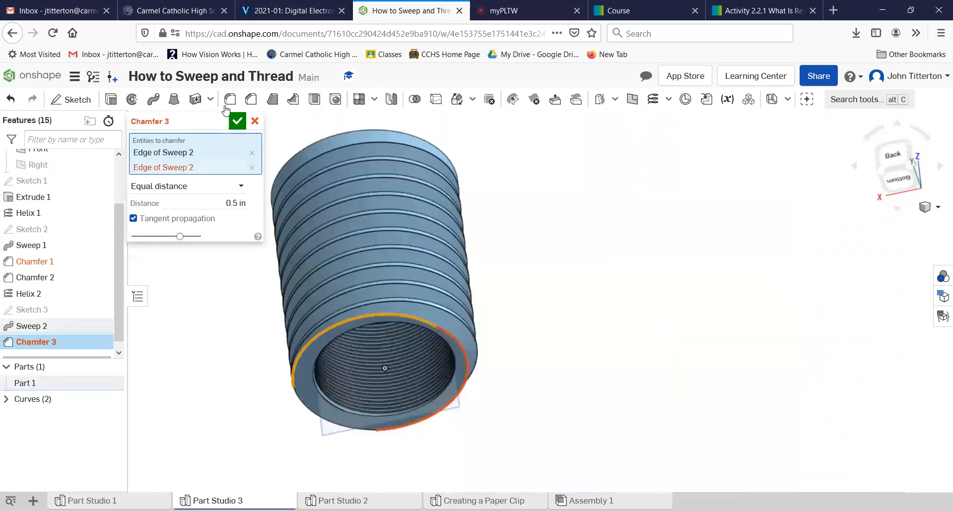
{"action": "left_click", "coordinate": [237, 121]}
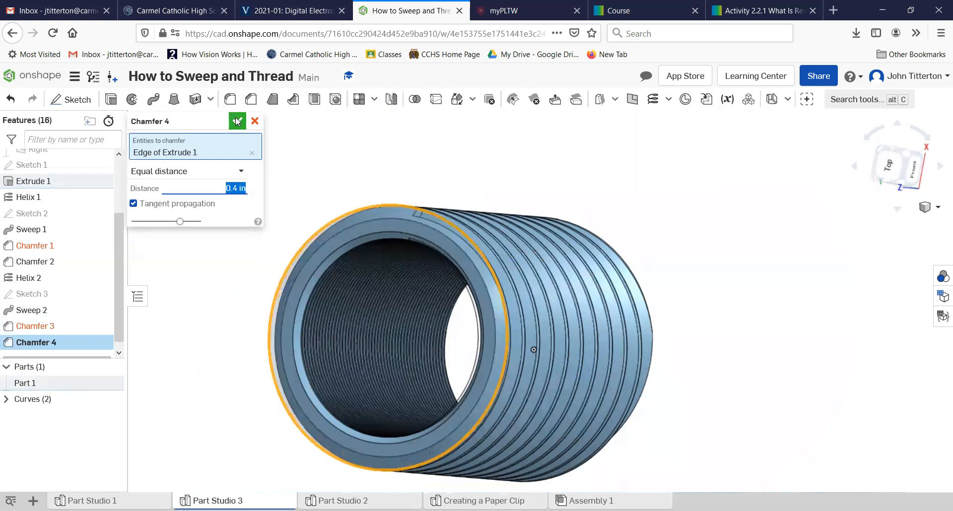
- Confirm Chamfer 4, a 0.4 in chamfer on the Extrude 1 end edge
{"action": "left_click", "coordinate": [237, 121]}
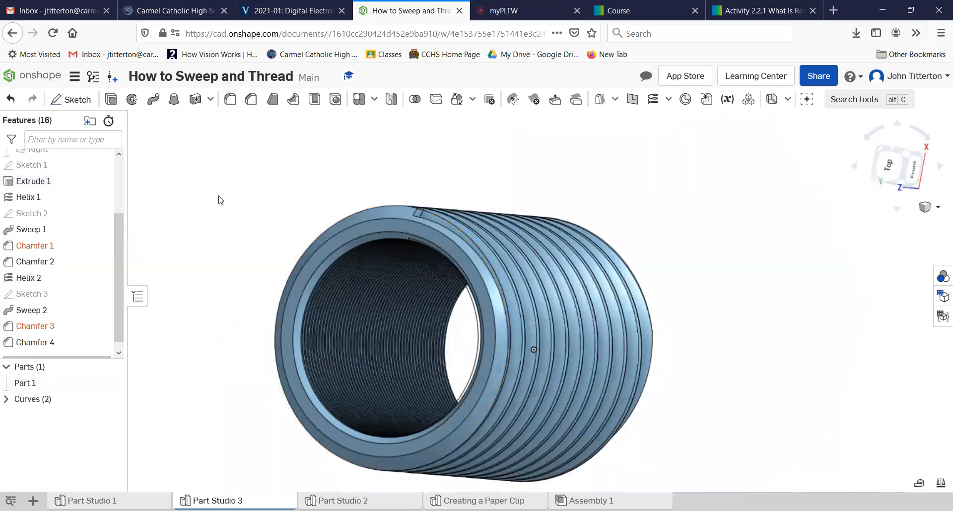